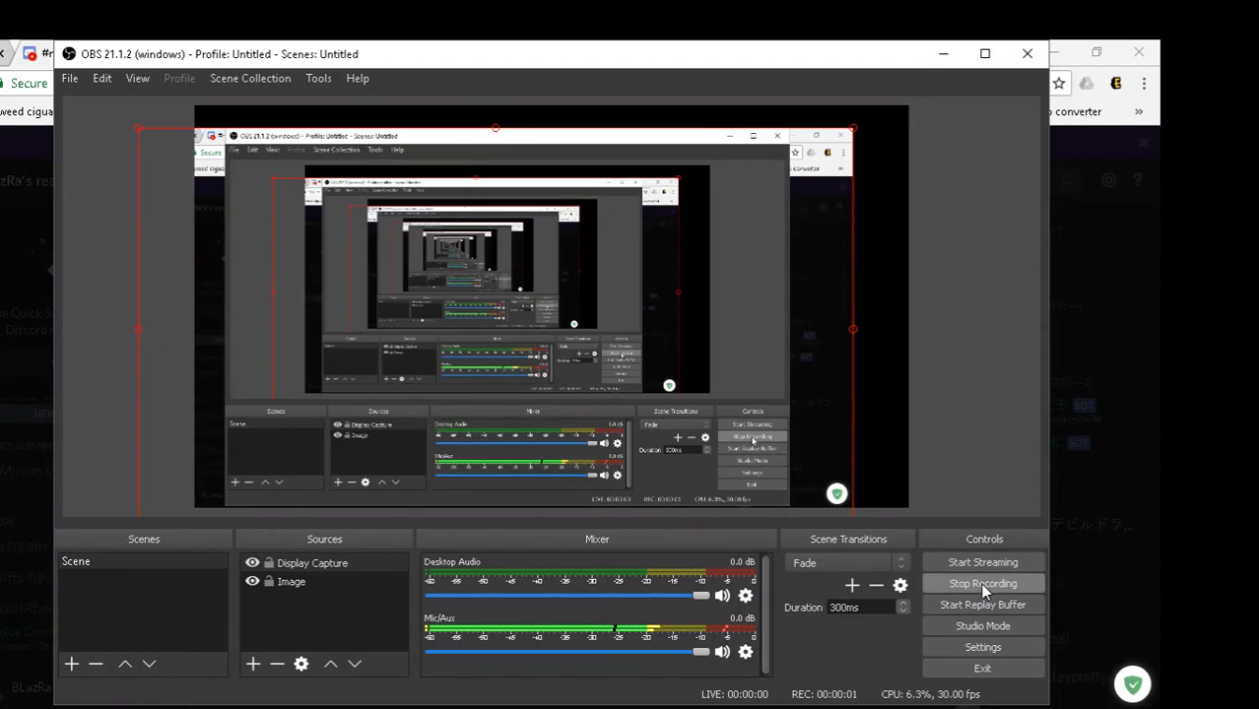
pyautogui.moveTo(798, 402)
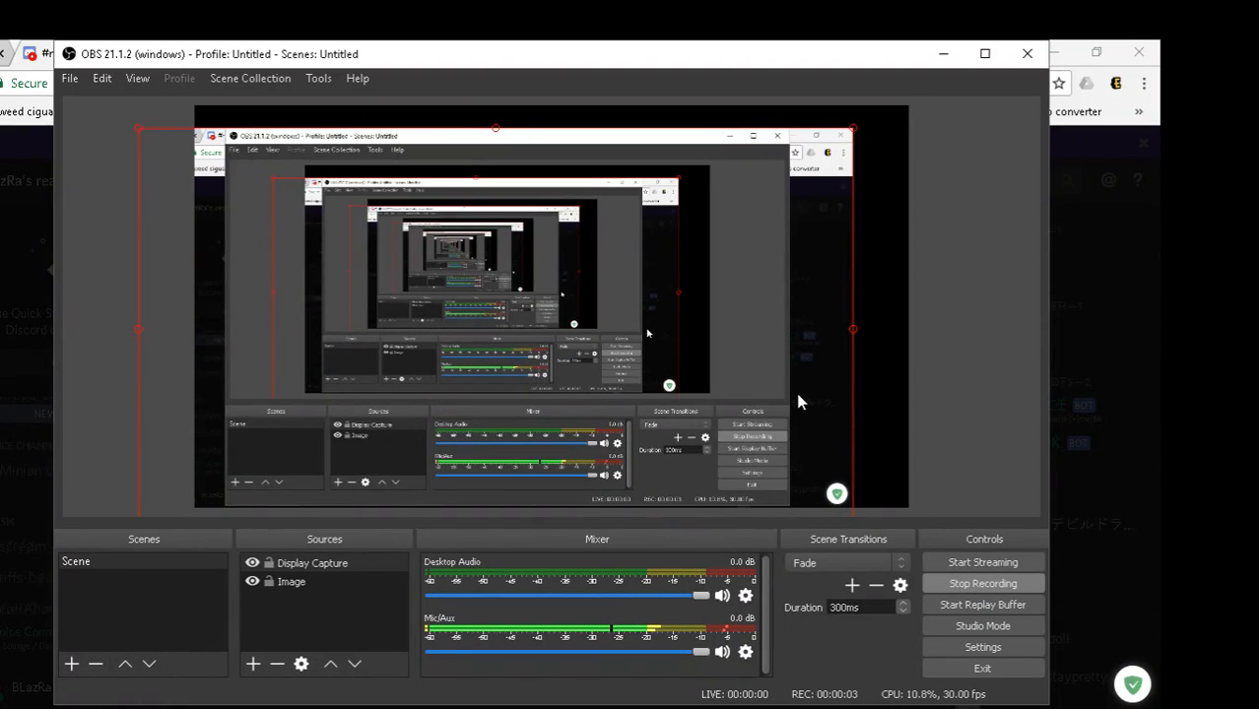
pyautogui.moveTo(943, 162)
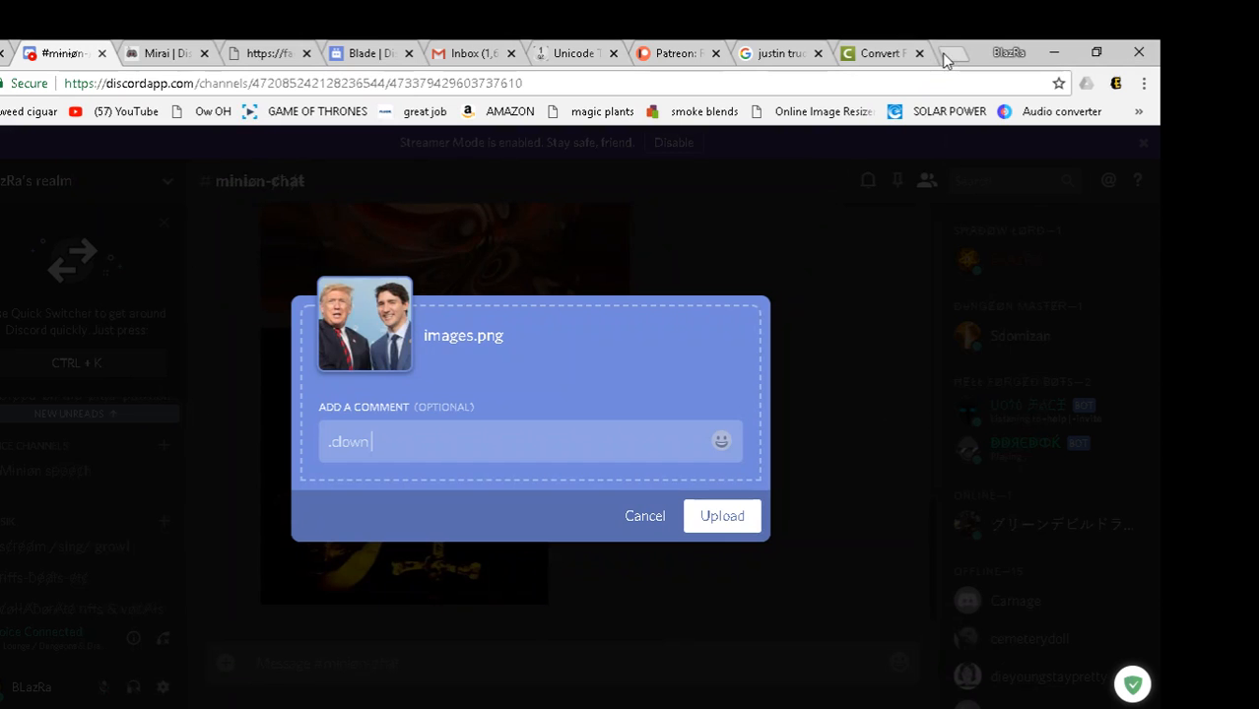
pyautogui.moveTo(941, 67)
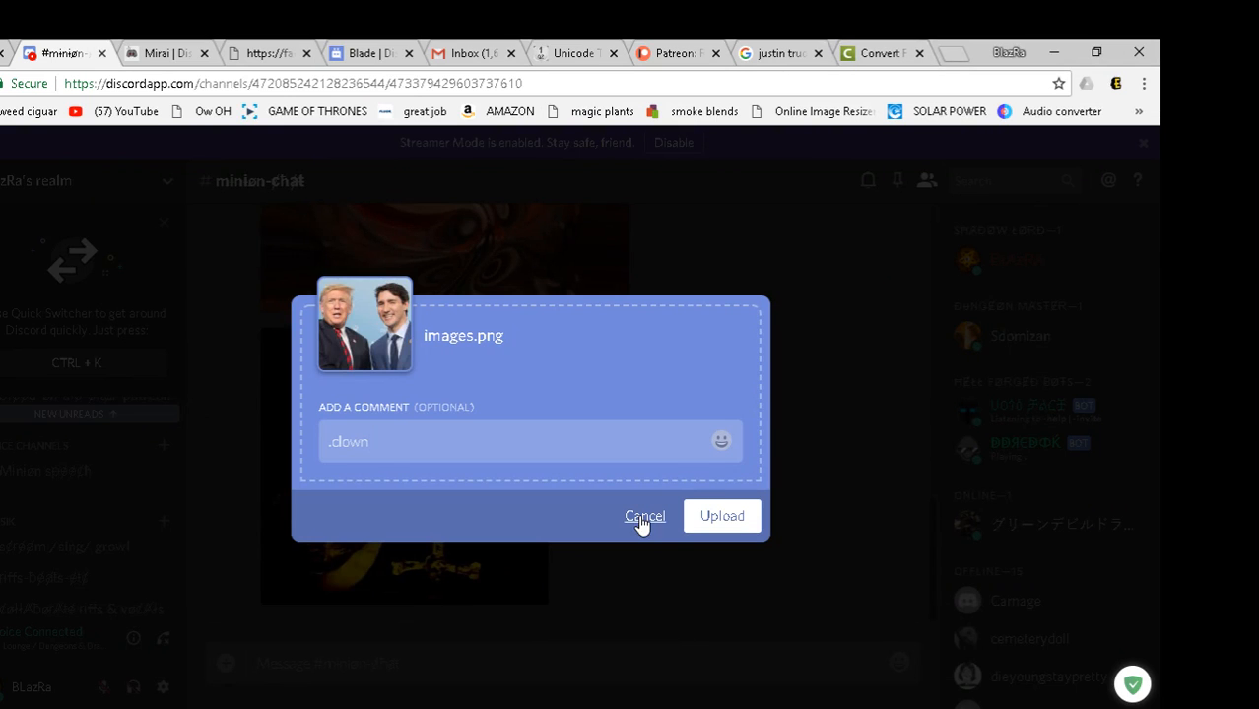
# - Cancel the pending image upload and scroll back to minion-chat's earlier Oval Office photo post
pyautogui.click(644, 516)
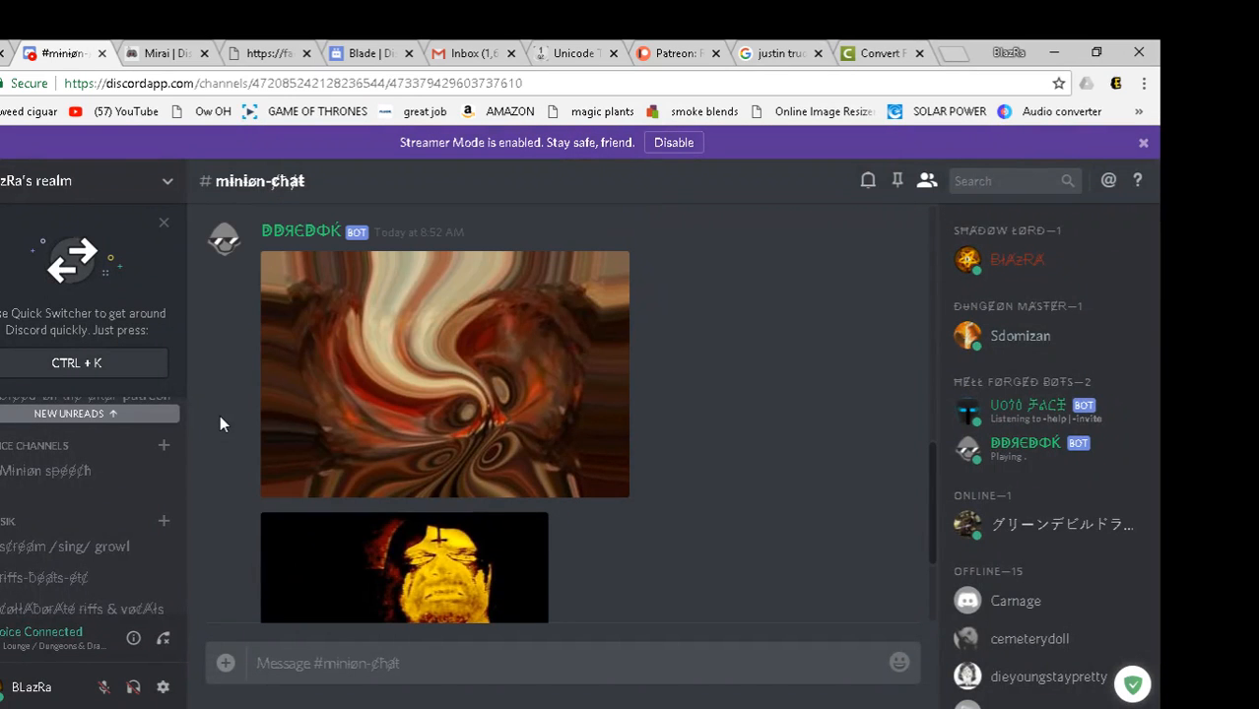
pyautogui.scroll(3)
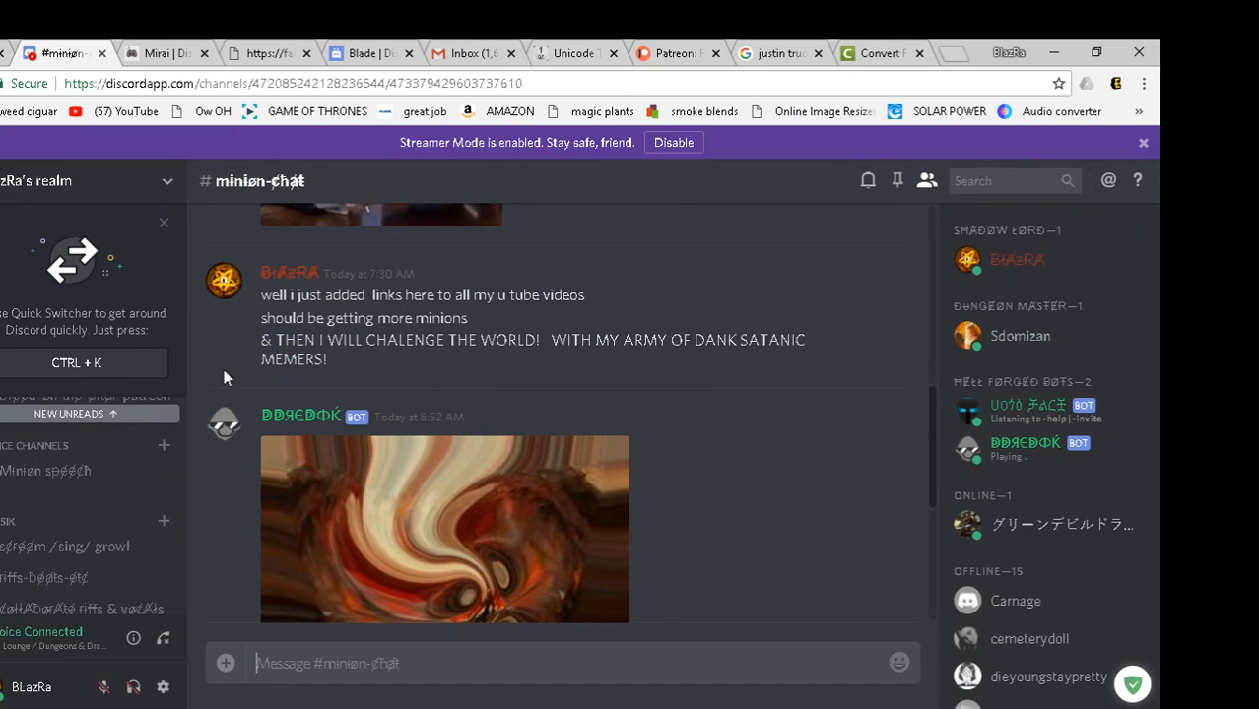
pyautogui.scroll(3)
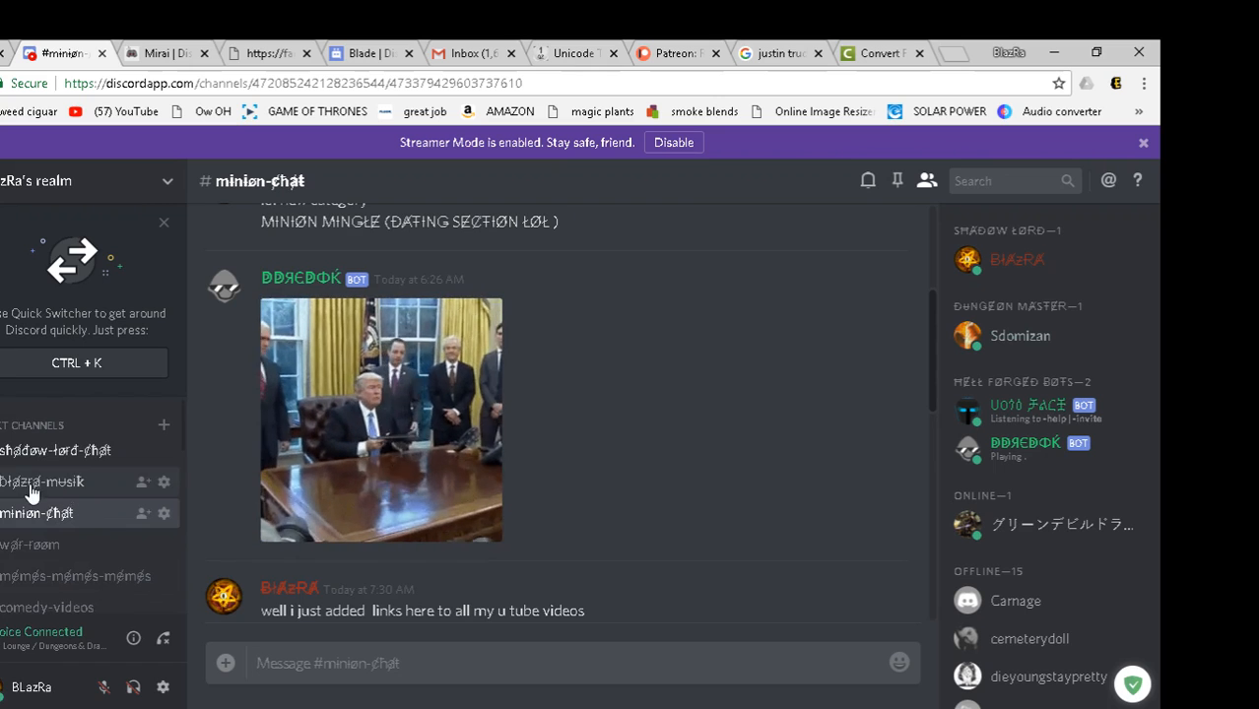
pyautogui.click(44, 480)
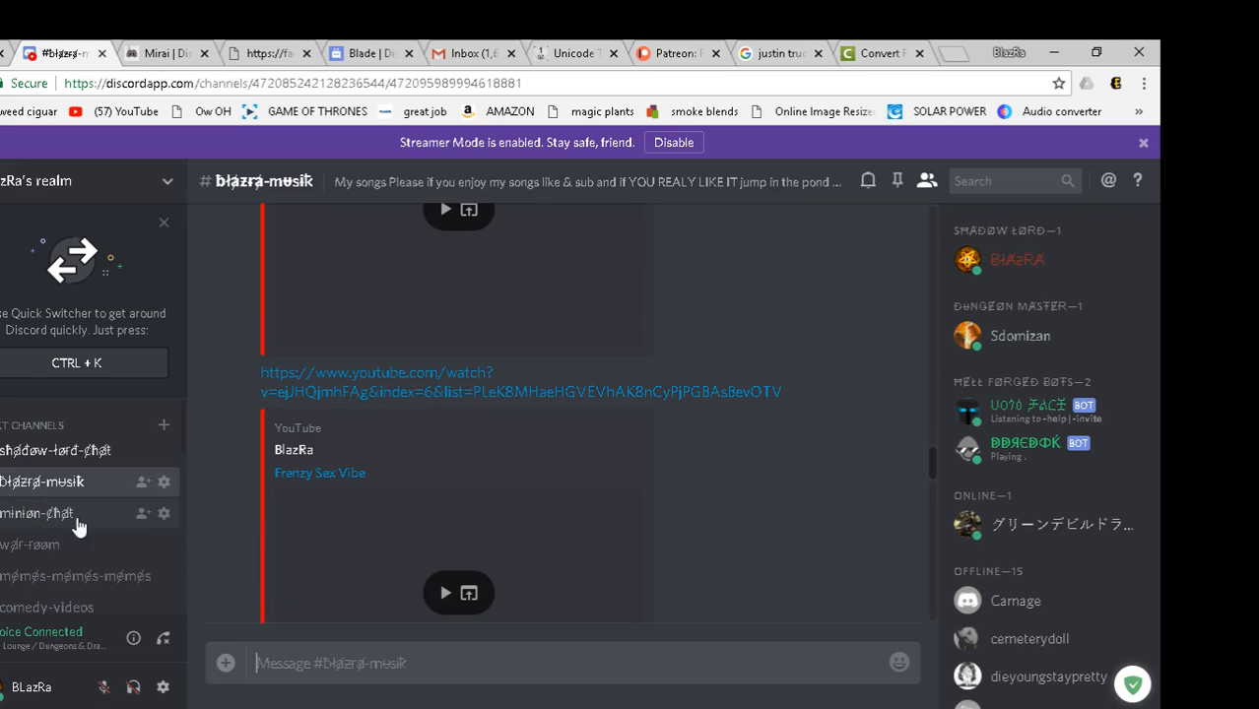
pyautogui.click(38, 512)
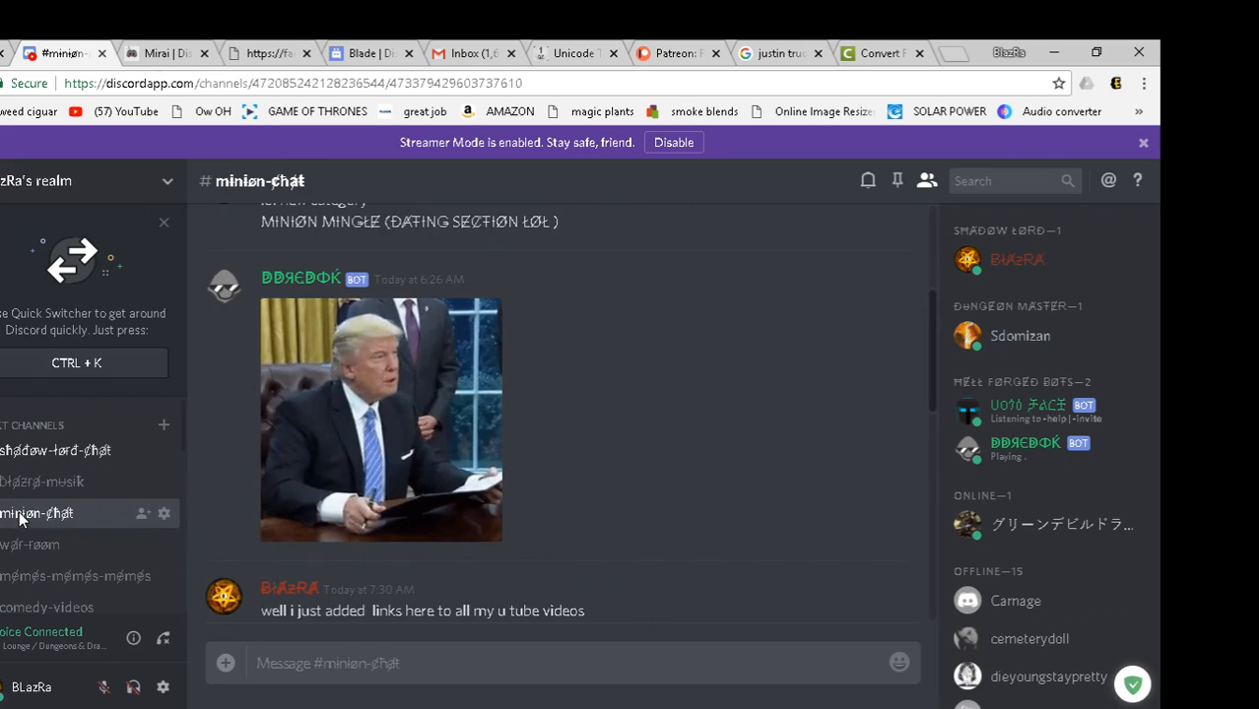
pyautogui.scroll(-3)
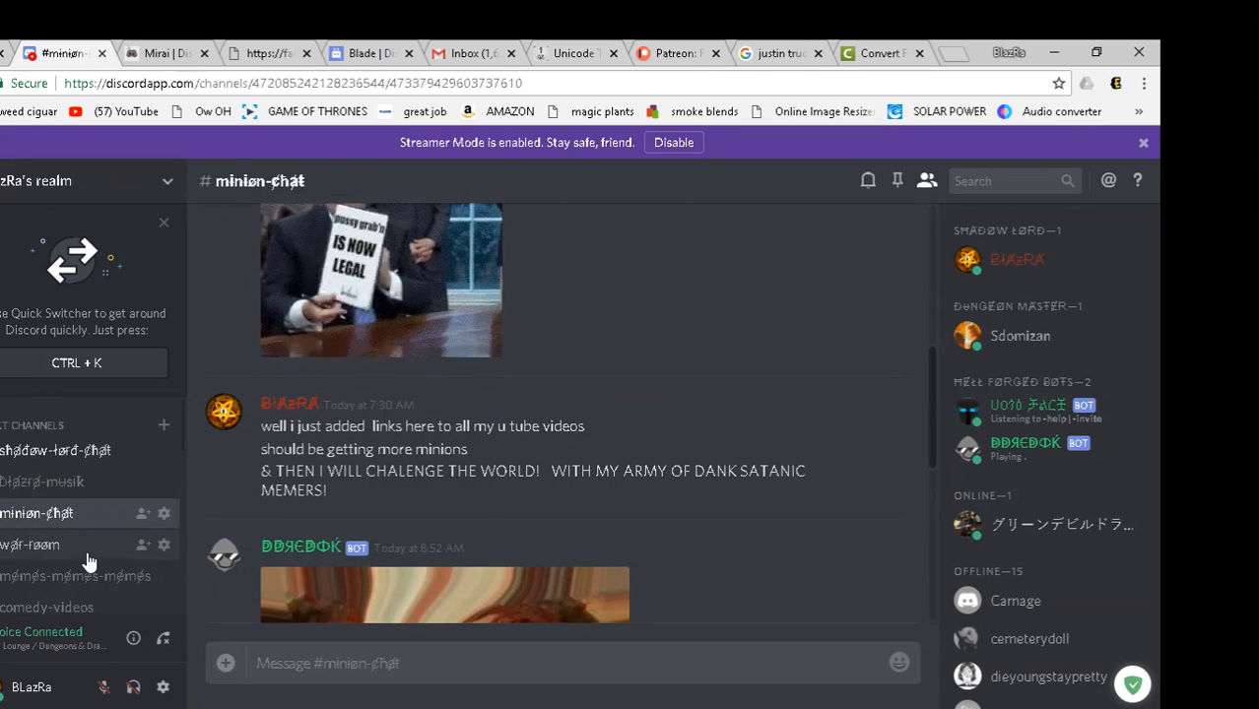
pyautogui.scroll(-3)
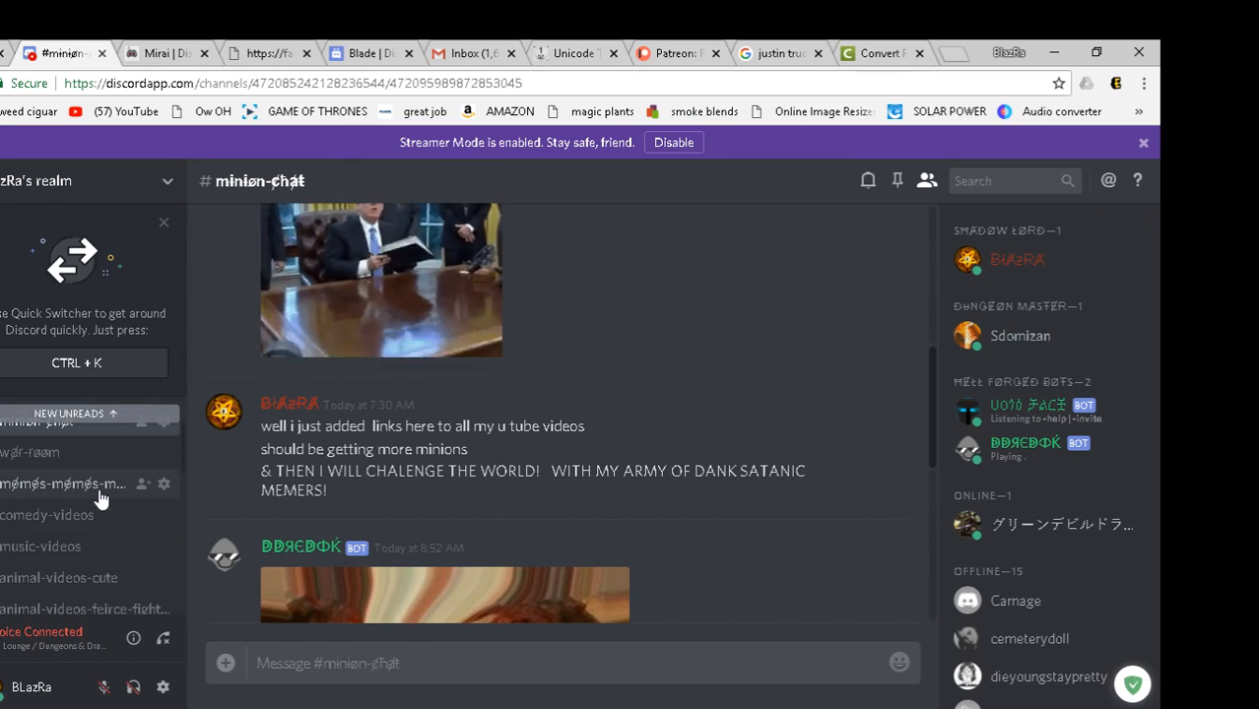
# - Browse the memes channel's frog image and Oval Office GIFs, closing a stray browser tab, landing on memes-memes-memes
pyautogui.click(64, 485)
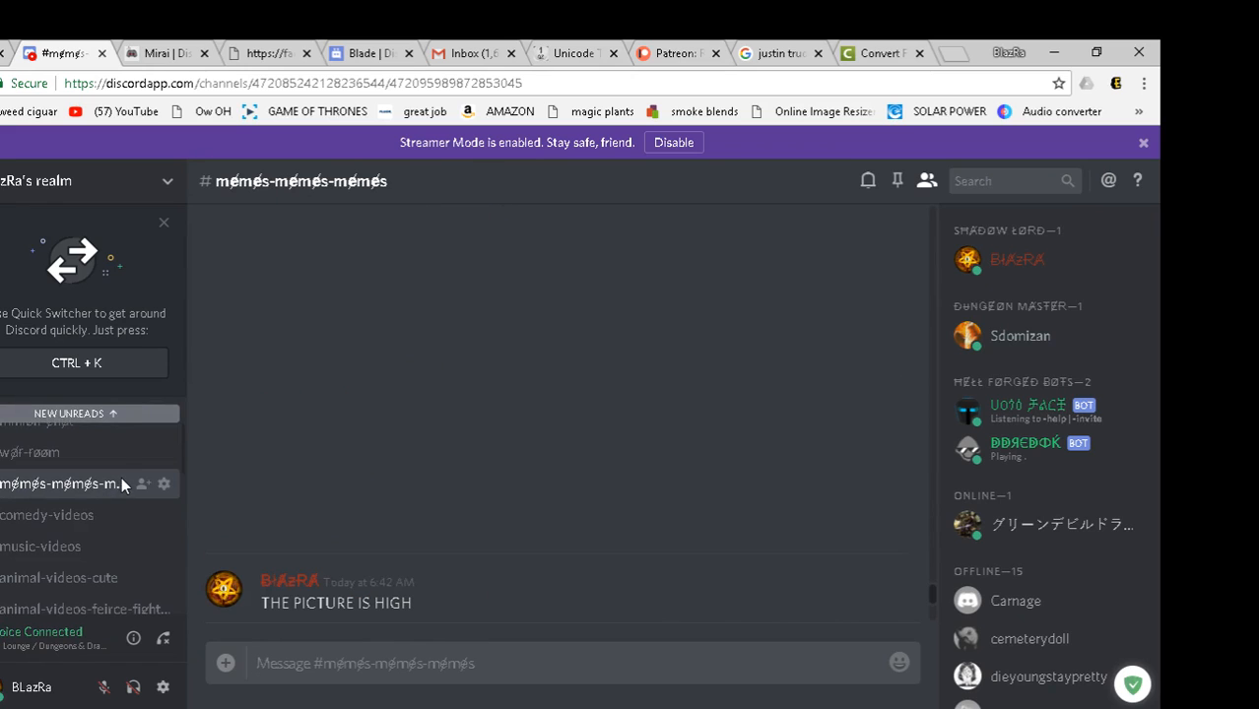
pyautogui.moveTo(510, 559)
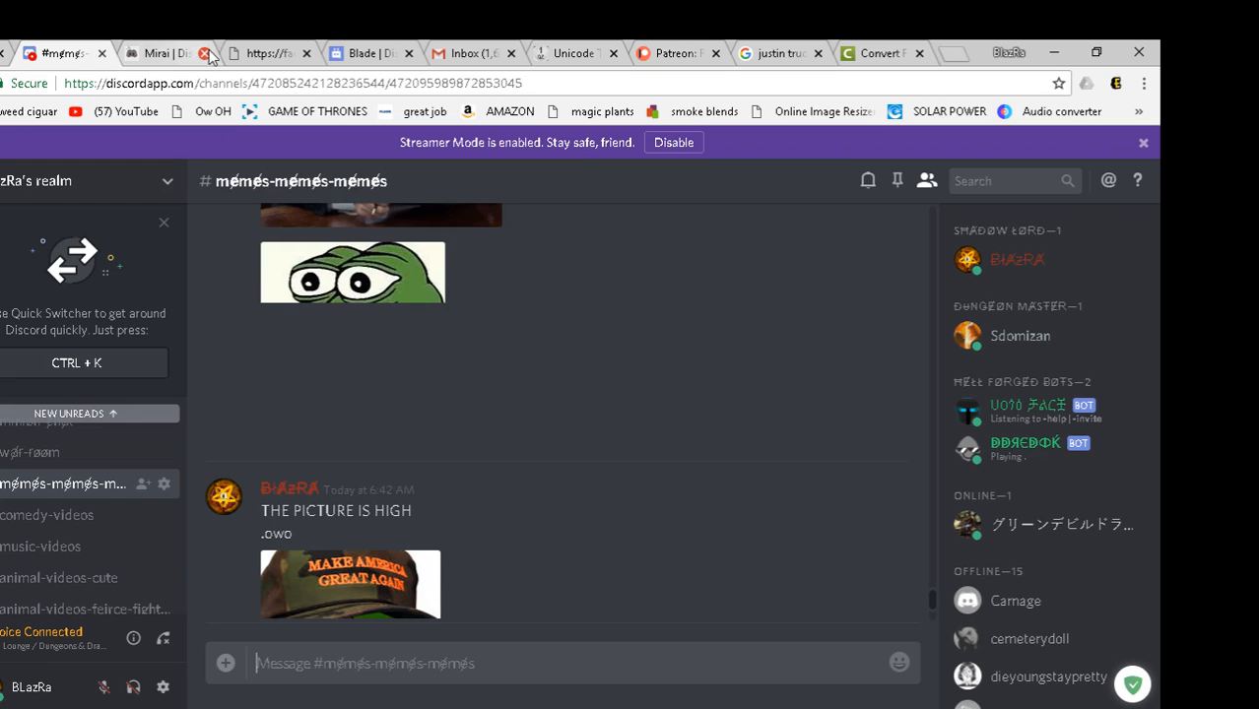
pyautogui.click(205, 51)
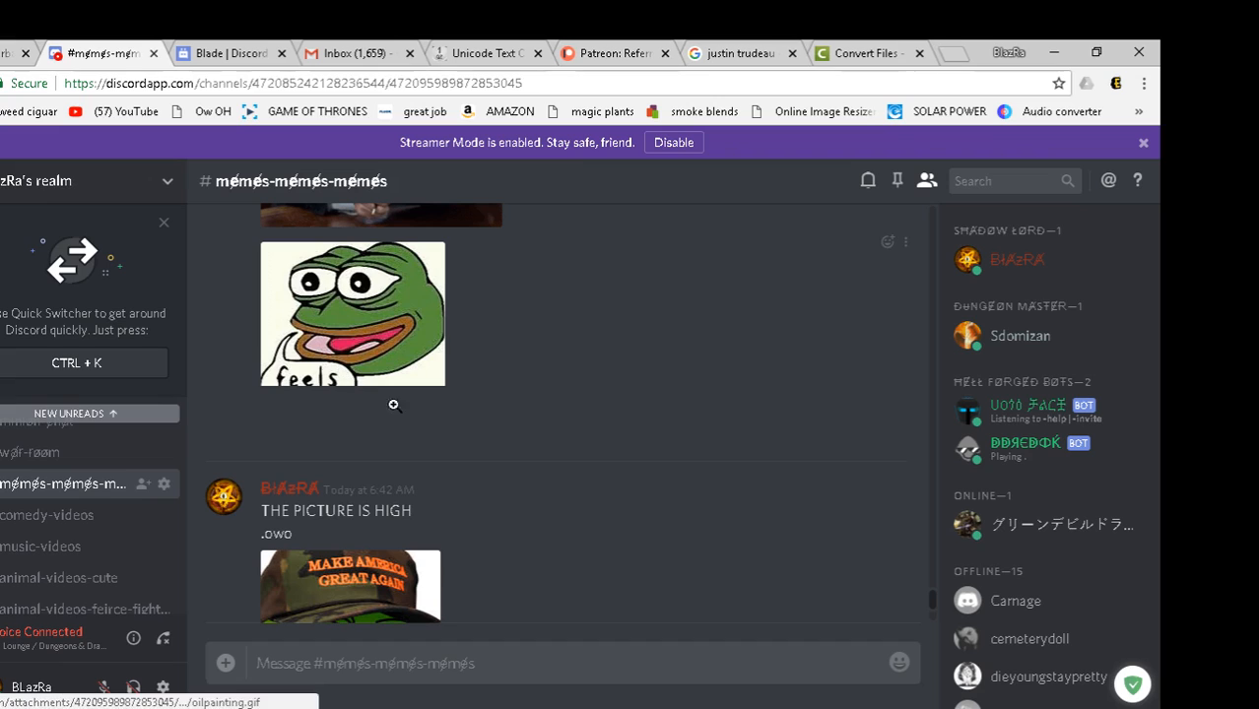
pyautogui.scroll(3)
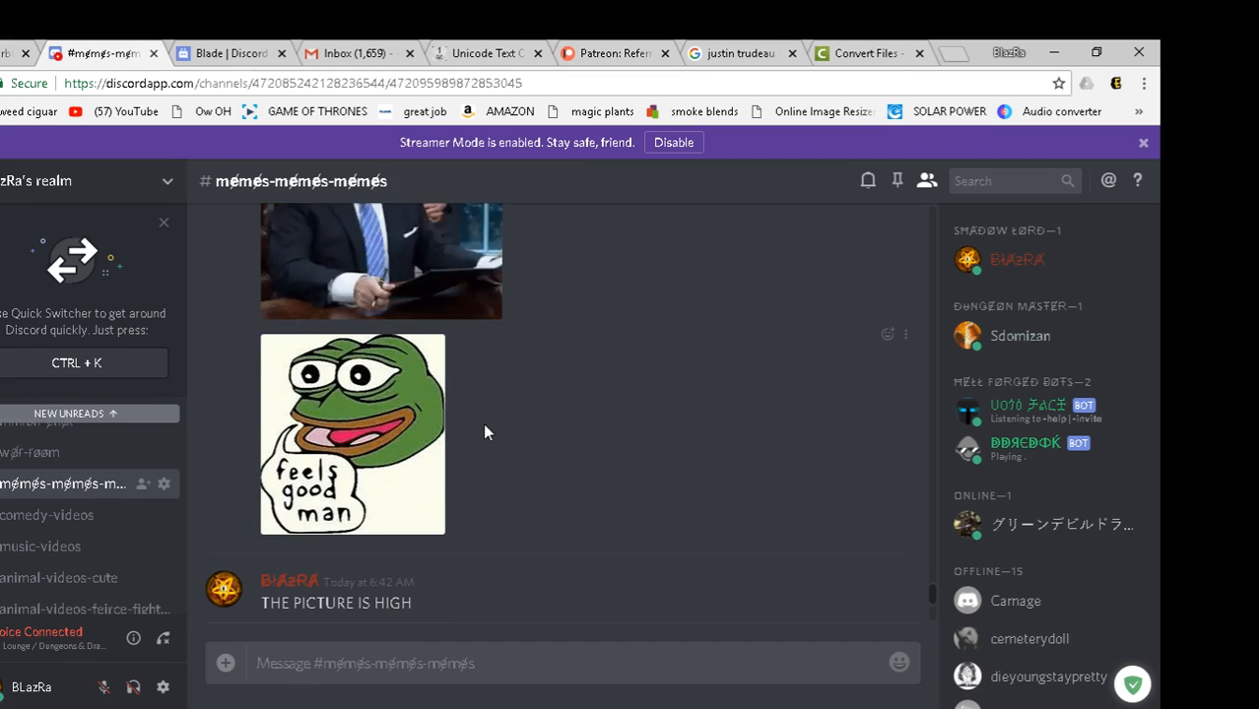
pyautogui.scroll(-3)
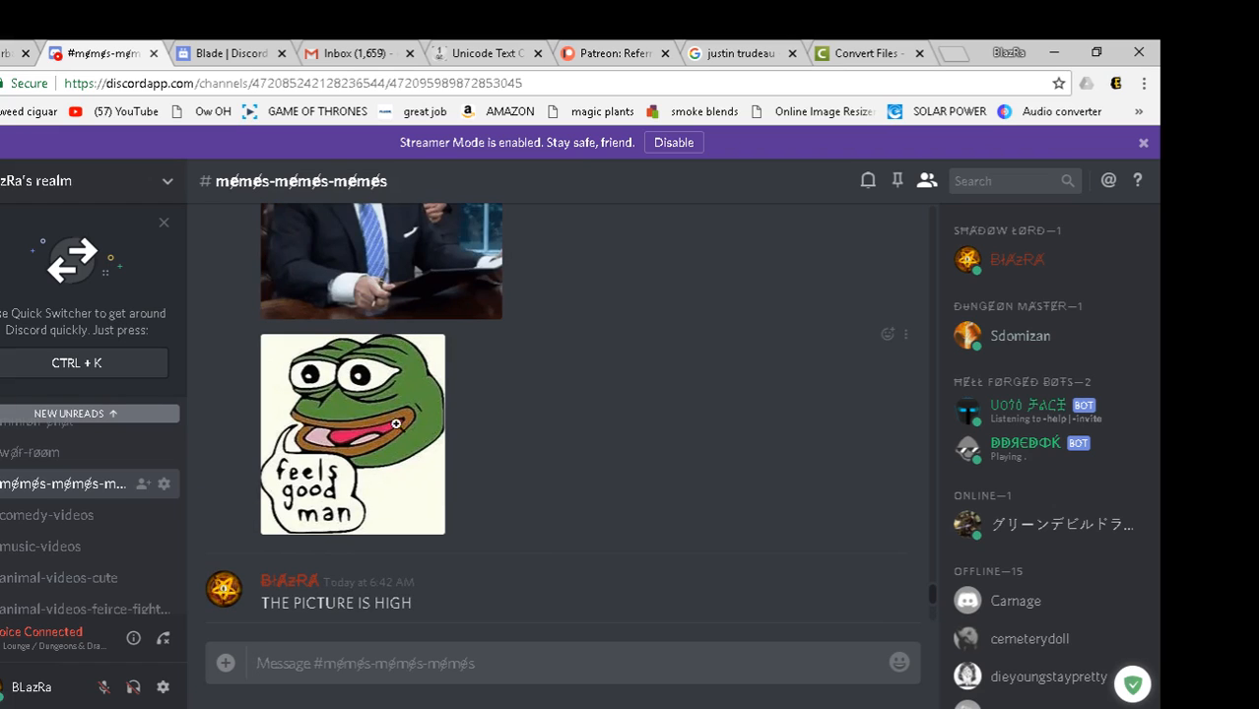
pyautogui.moveTo(469, 473)
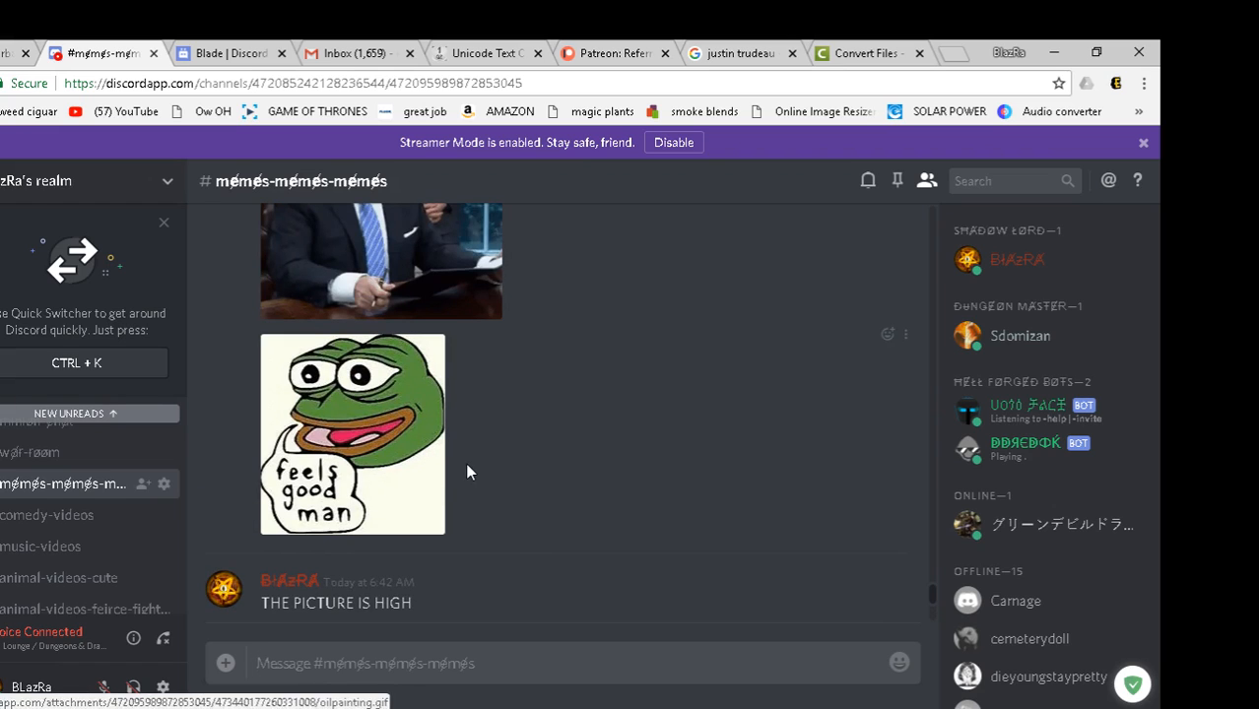
pyautogui.scroll(-3)
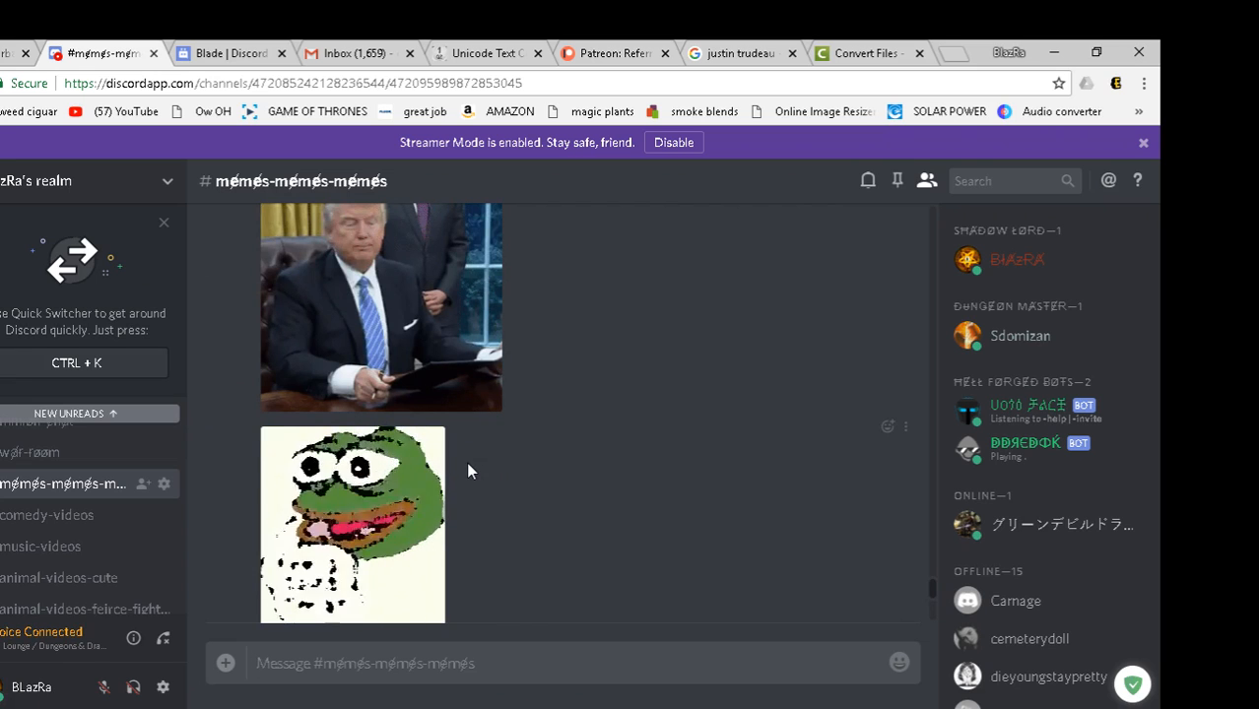
pyautogui.scroll(3)
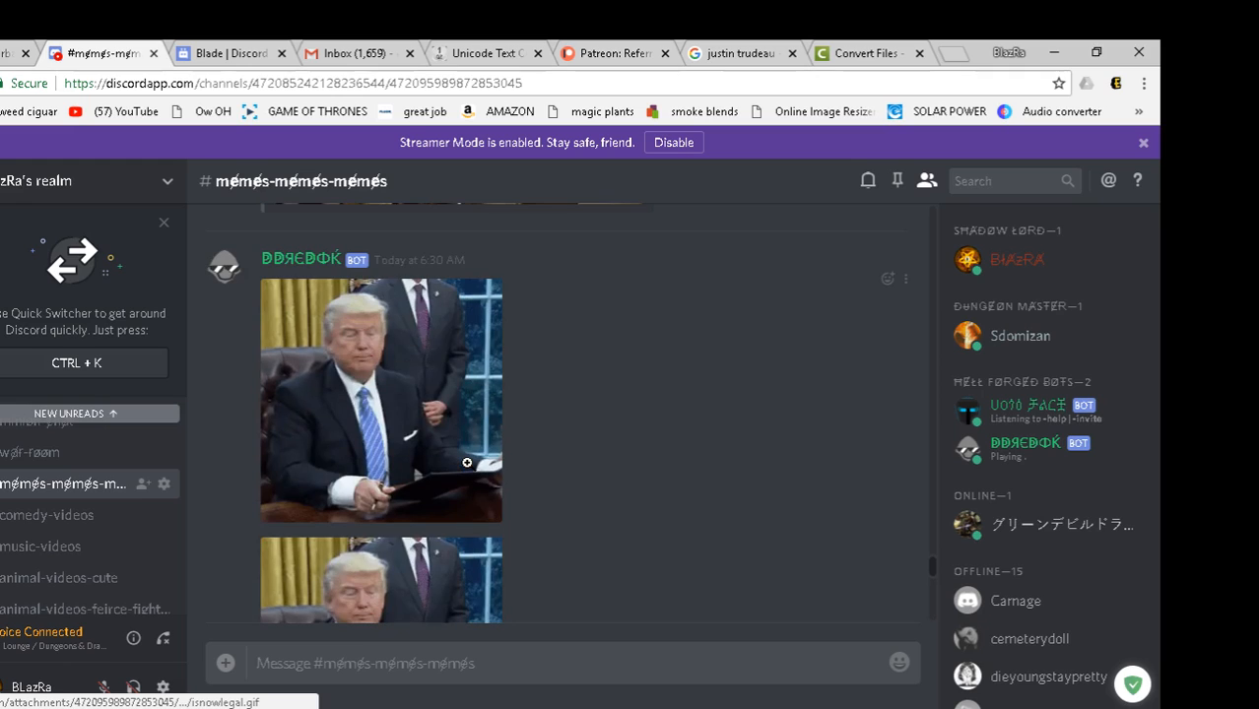
pyautogui.scroll(-3)
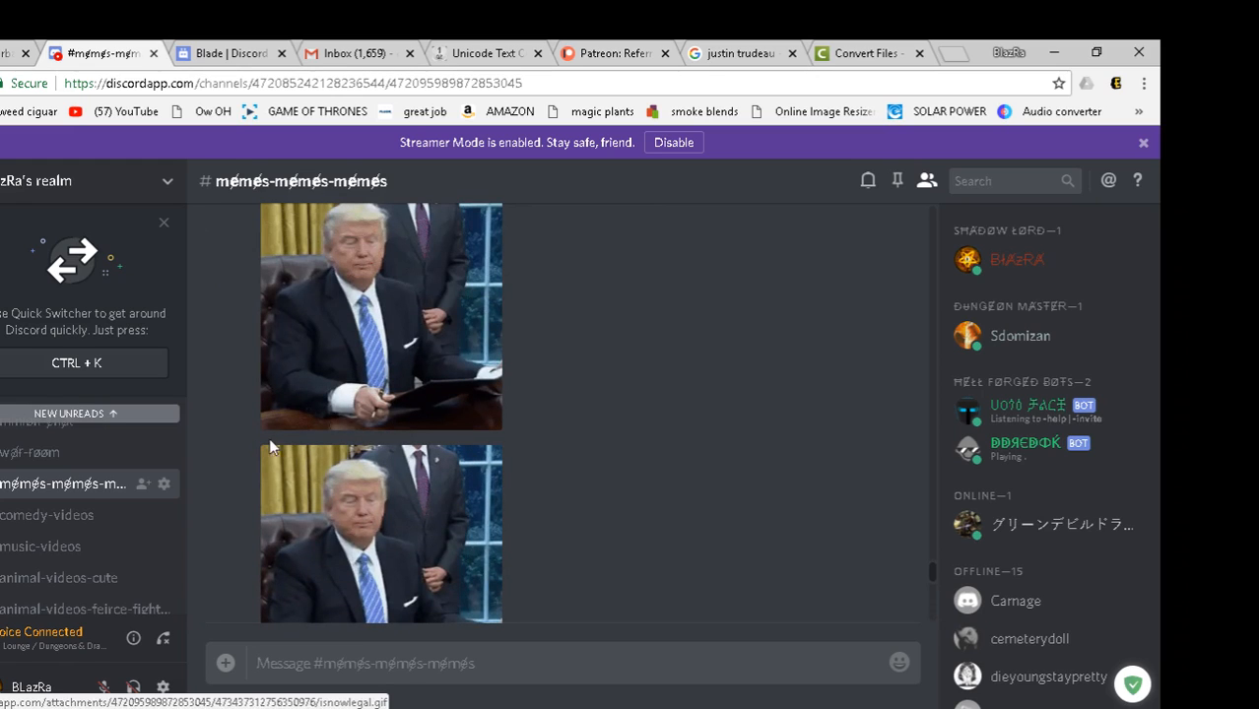
pyautogui.moveTo(287, 473)
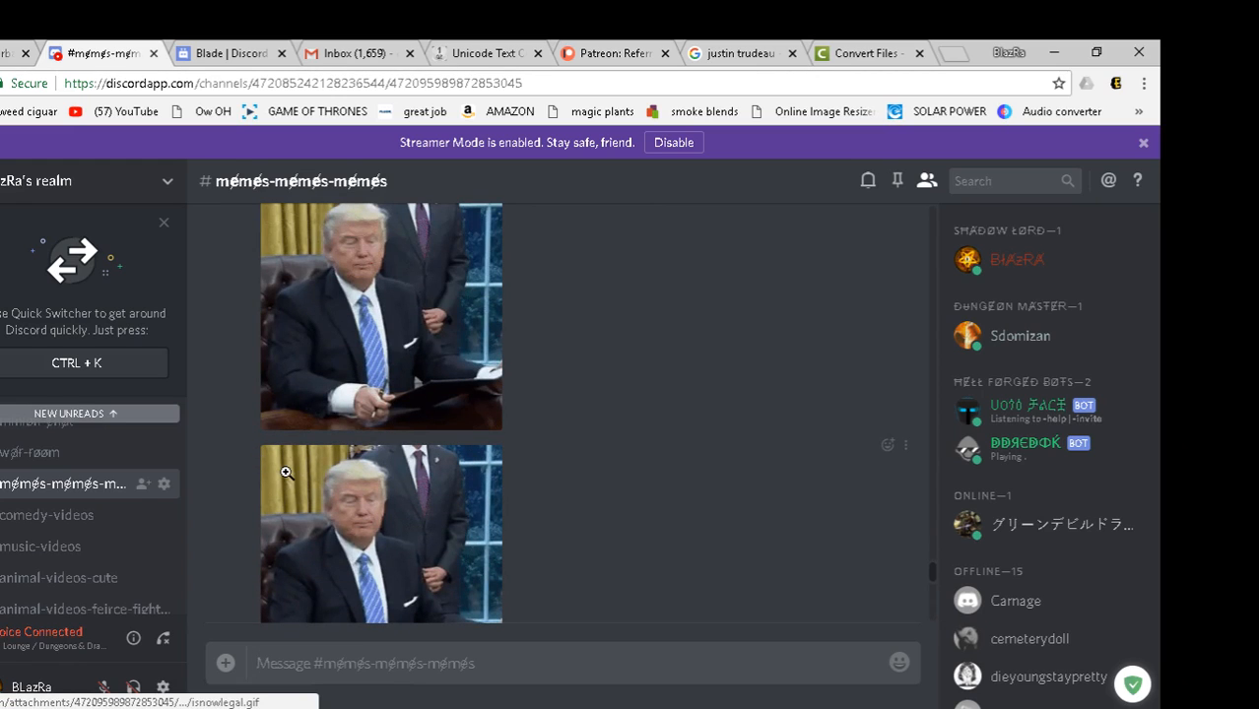
pyautogui.moveTo(181, 603)
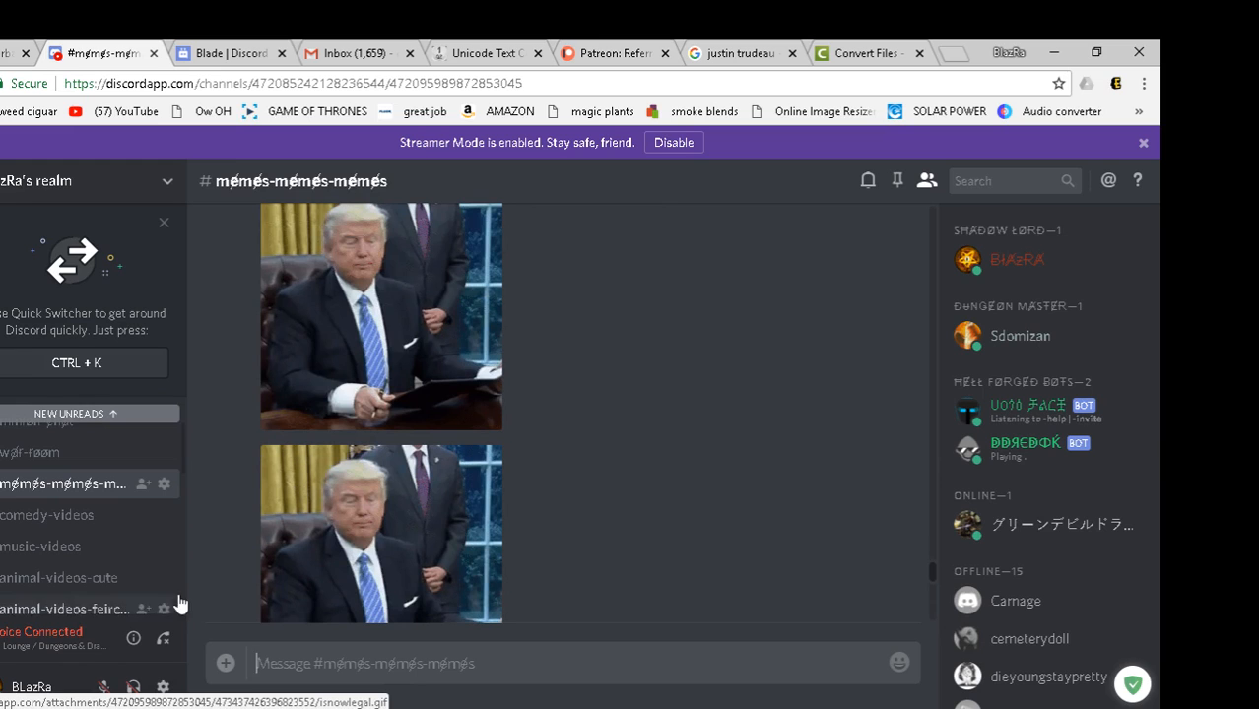
pyautogui.click(47, 516)
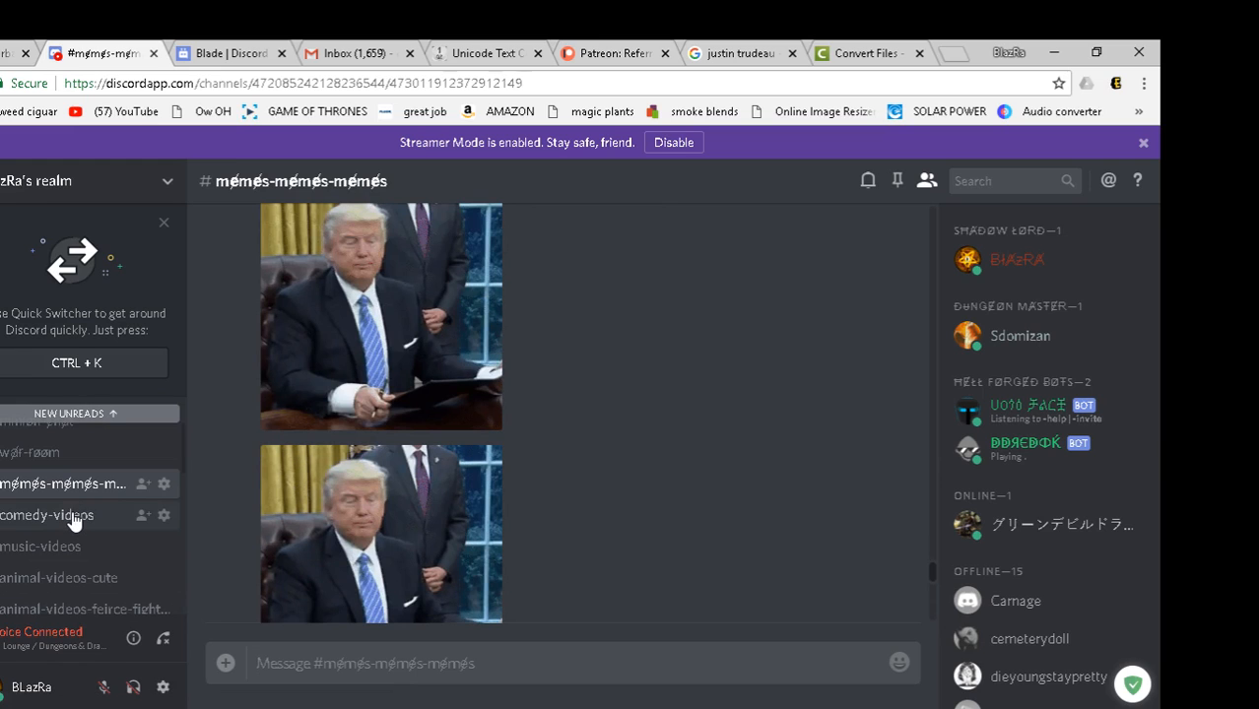
# - Visit comedy-videos, music-videos and animal-videos-cute, ending on profound-and-or-amazing-videos-and-pictures
pyautogui.click(47, 514)
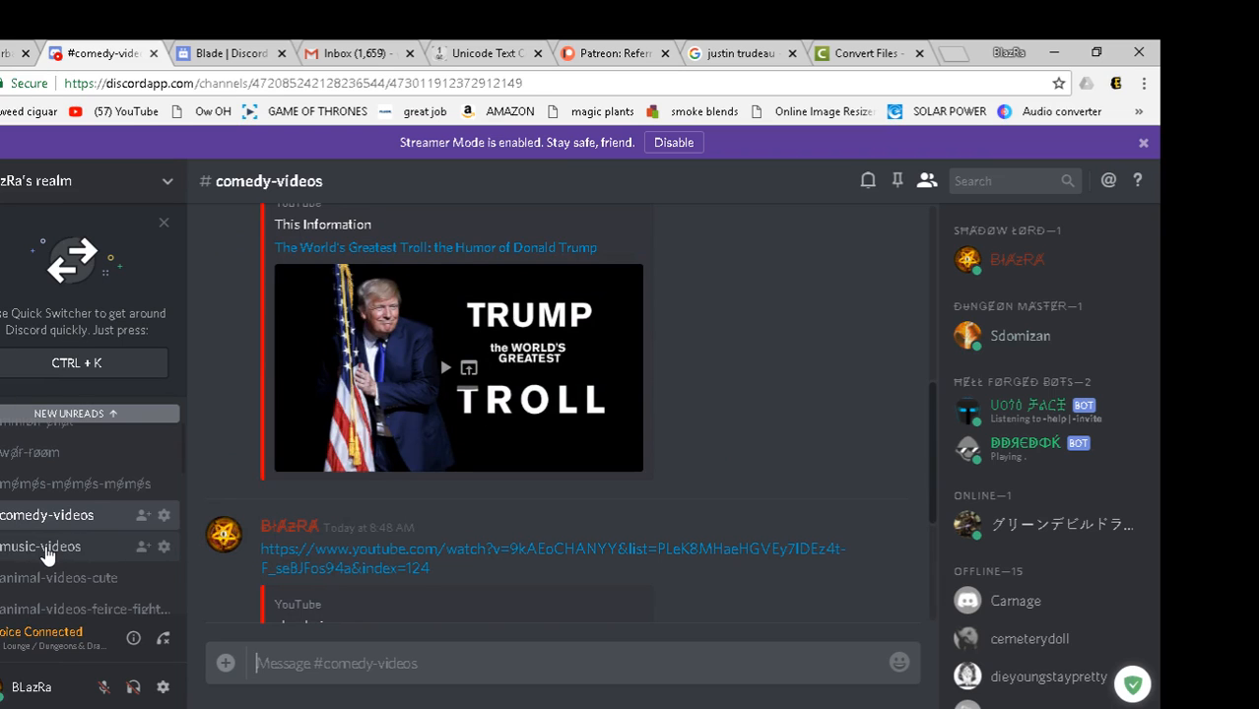
pyautogui.click(41, 547)
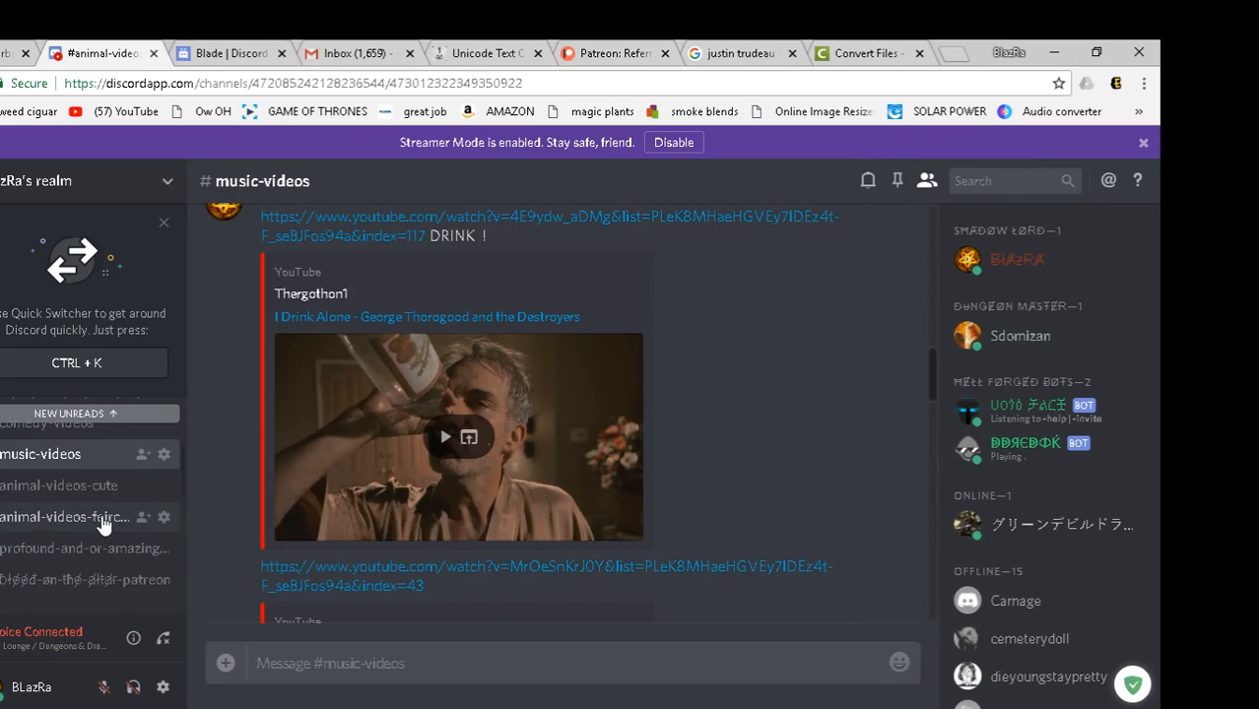
pyautogui.click(59, 485)
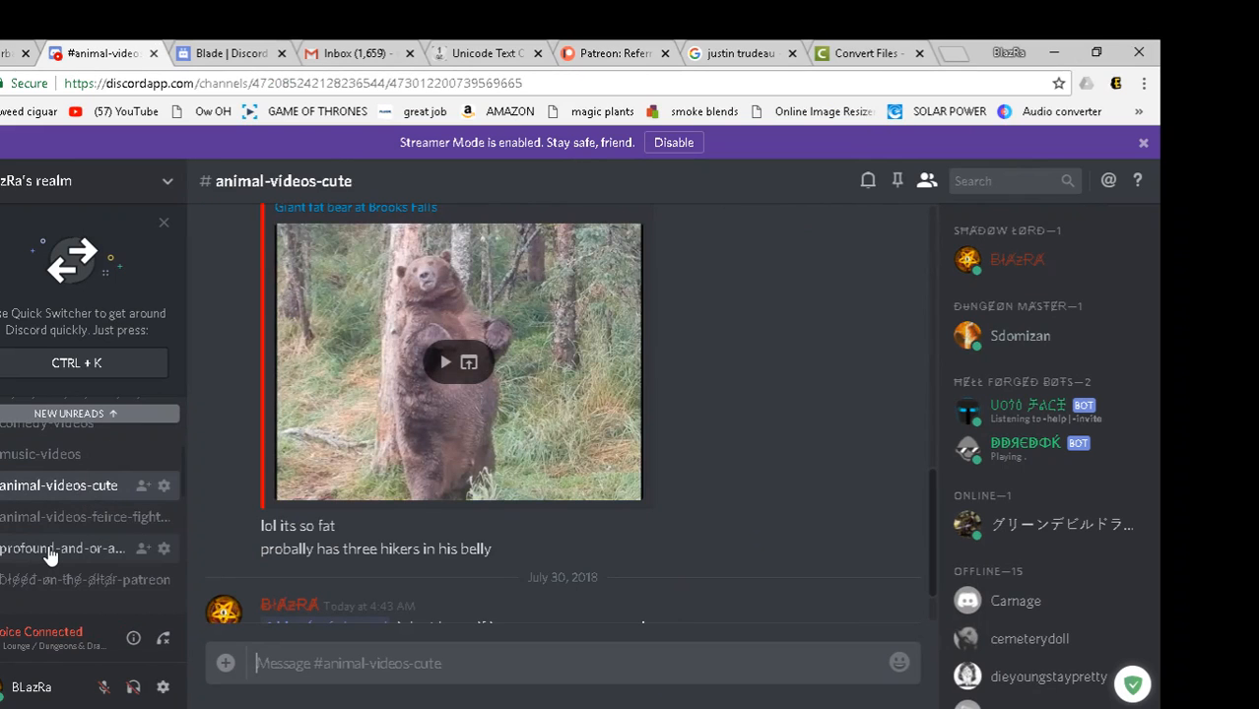
pyautogui.click(63, 548)
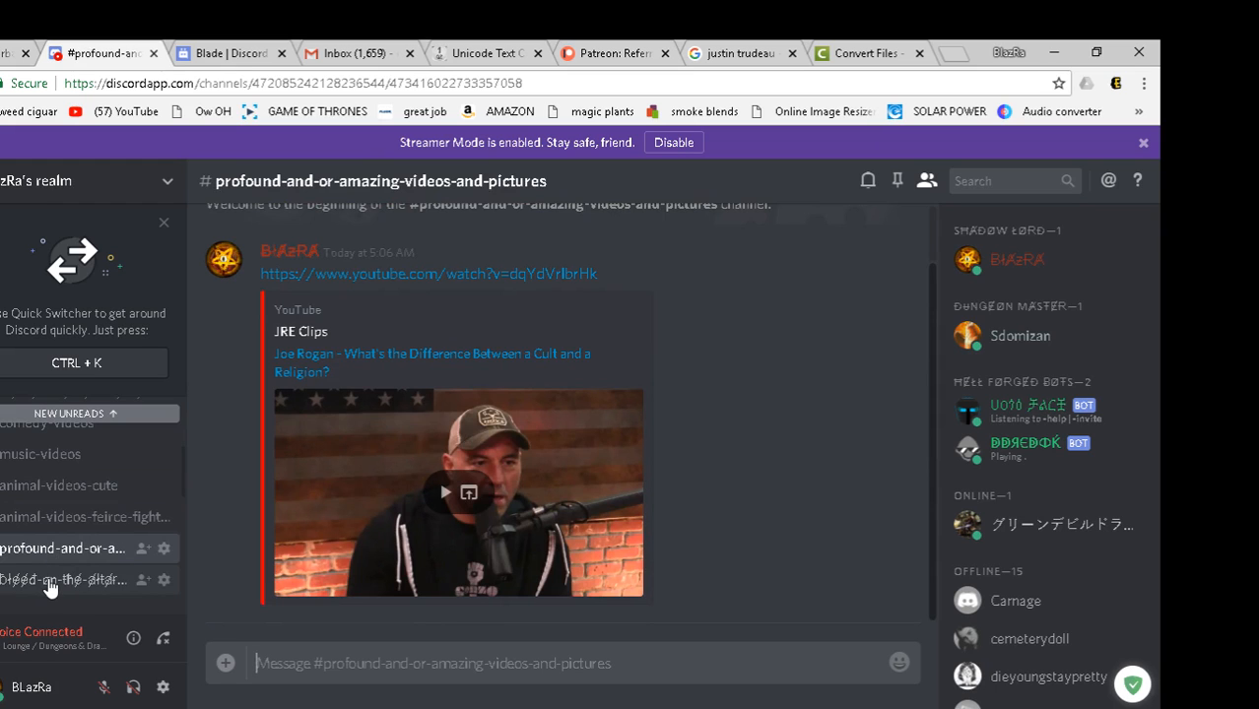
# - Browse the bleed-on-the-altar-patreon tier images from Tenacious Tadpole down to the muscular frog and Patreon link
pyautogui.click(63, 579)
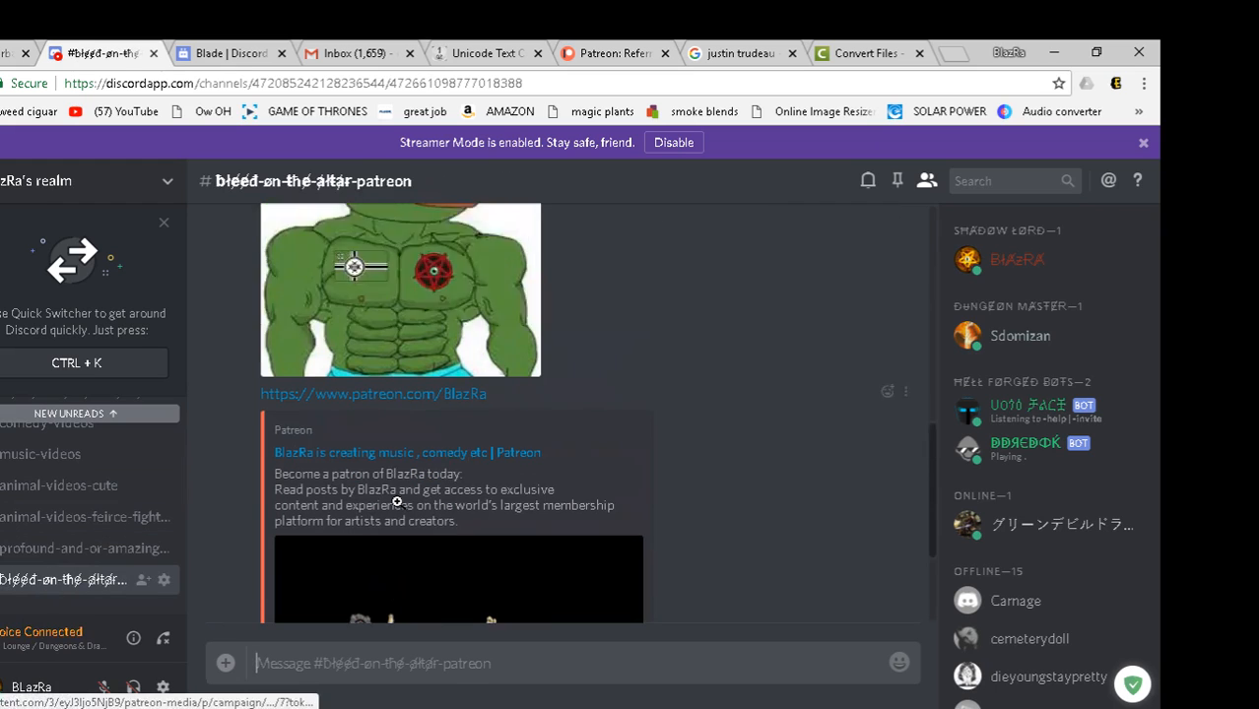
pyautogui.scroll(3)
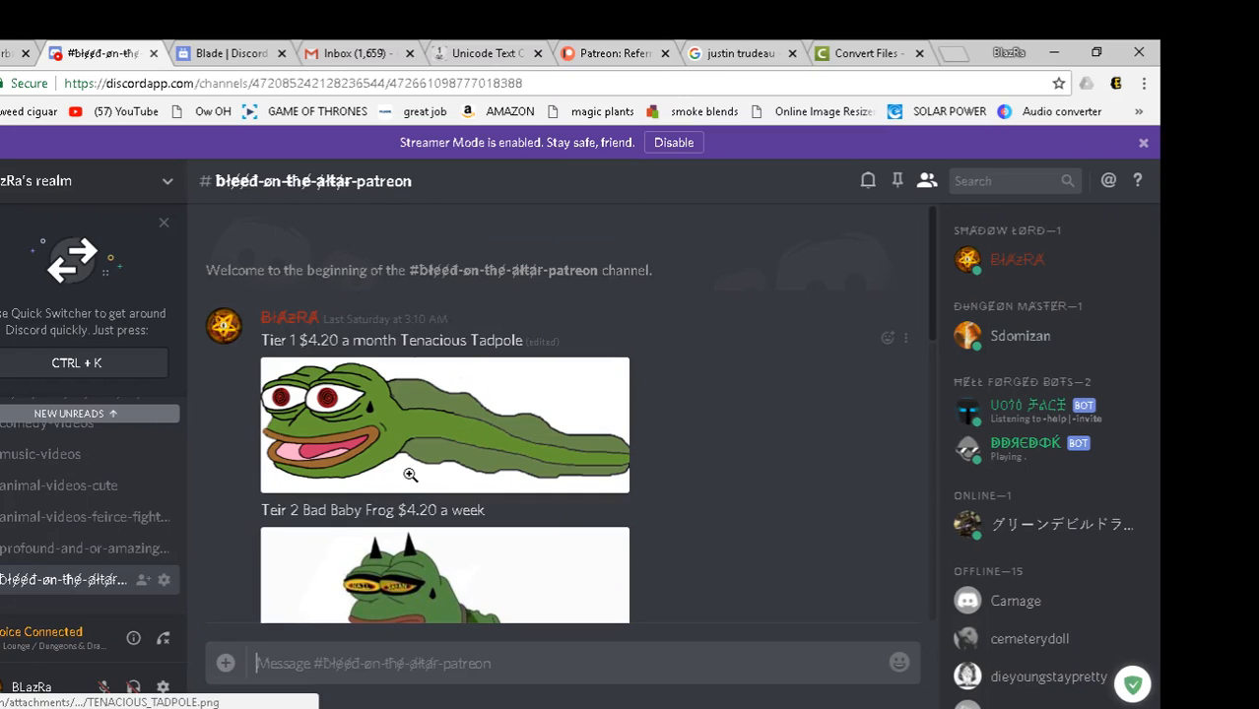
pyautogui.moveTo(382, 427)
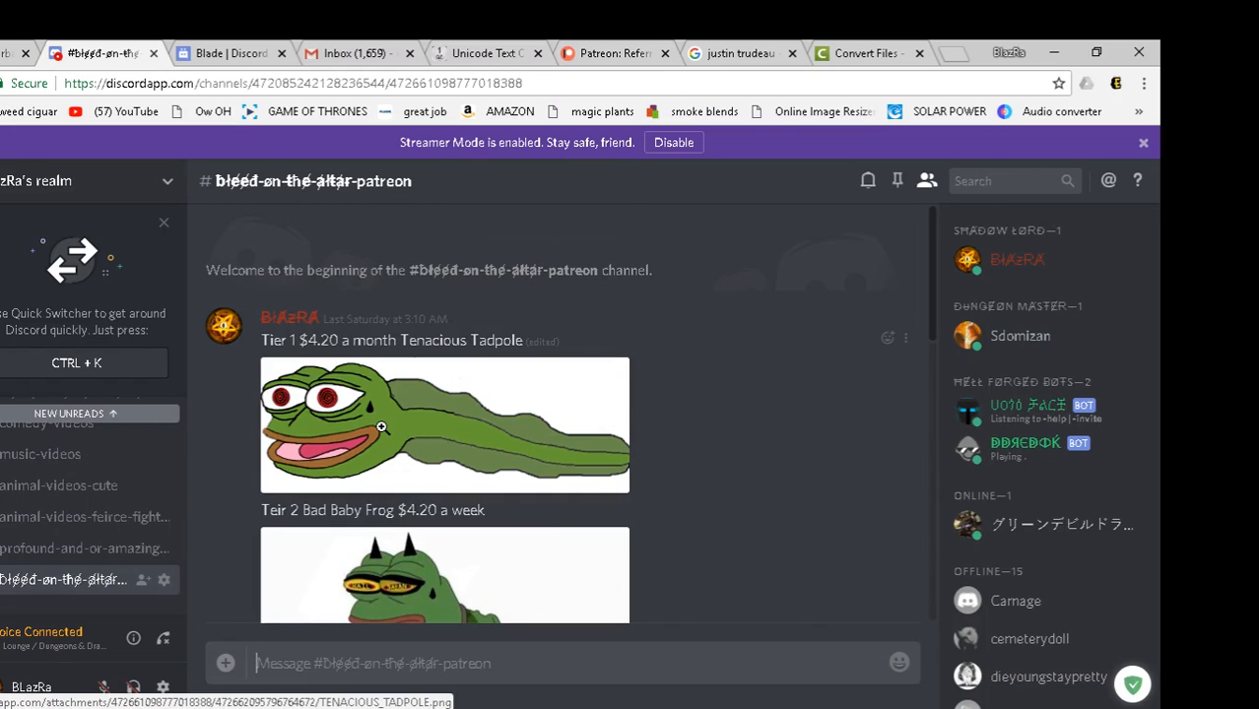
pyautogui.moveTo(284, 359)
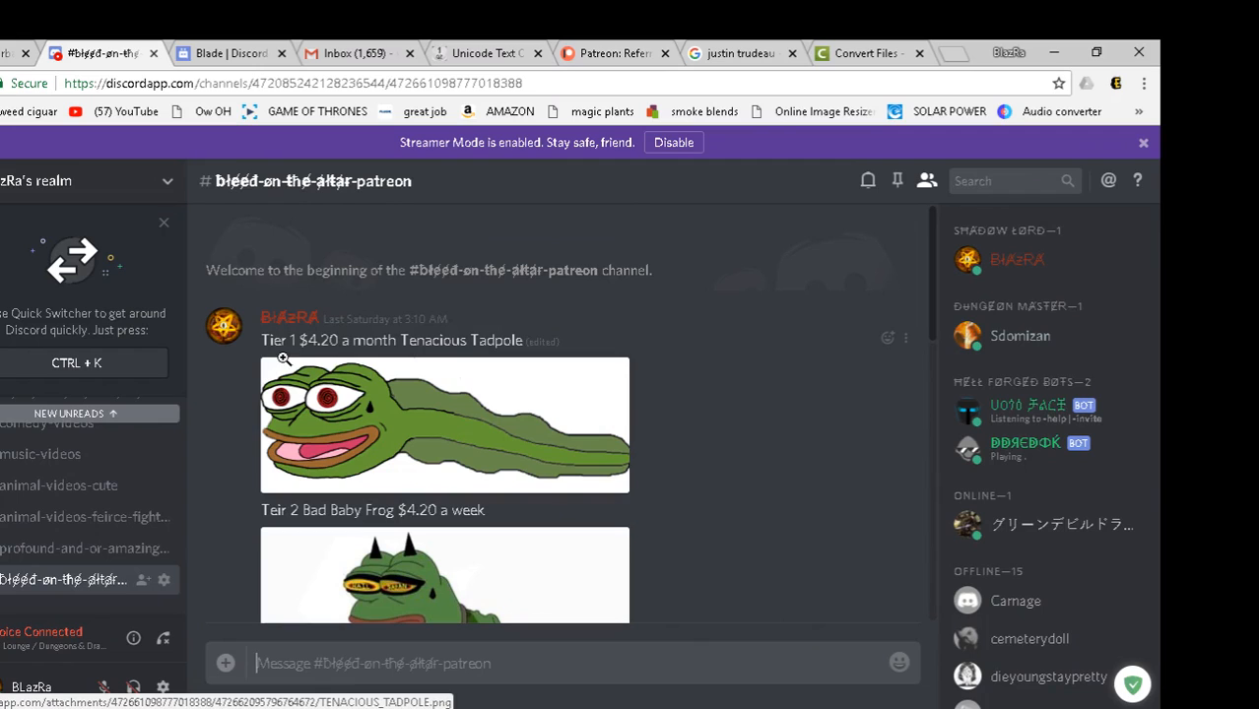
pyautogui.moveTo(430, 370)
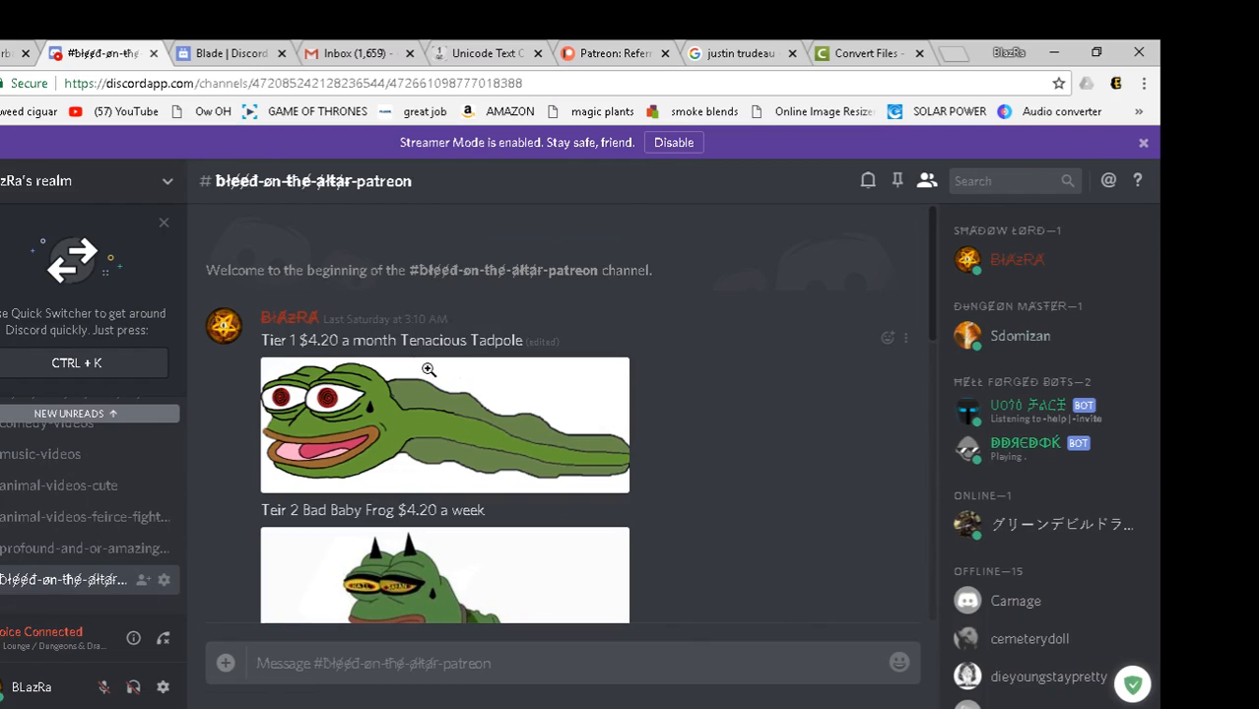
pyautogui.moveTo(362, 434)
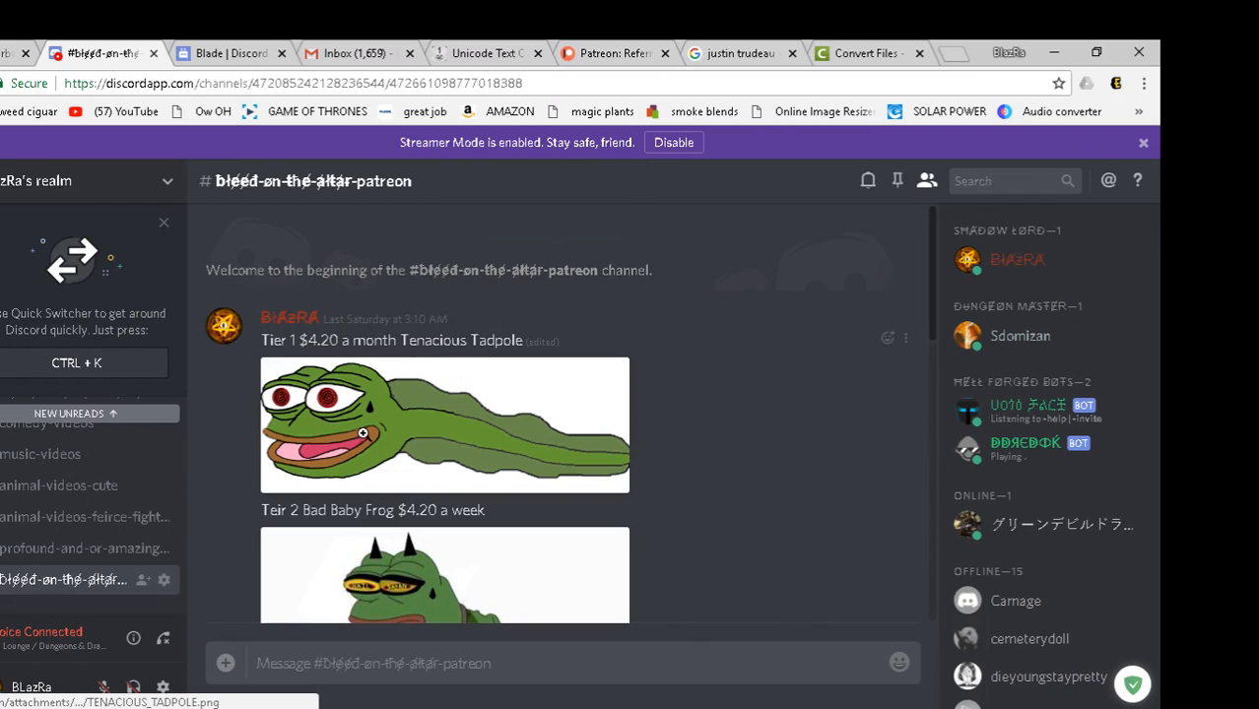
pyautogui.moveTo(459, 443)
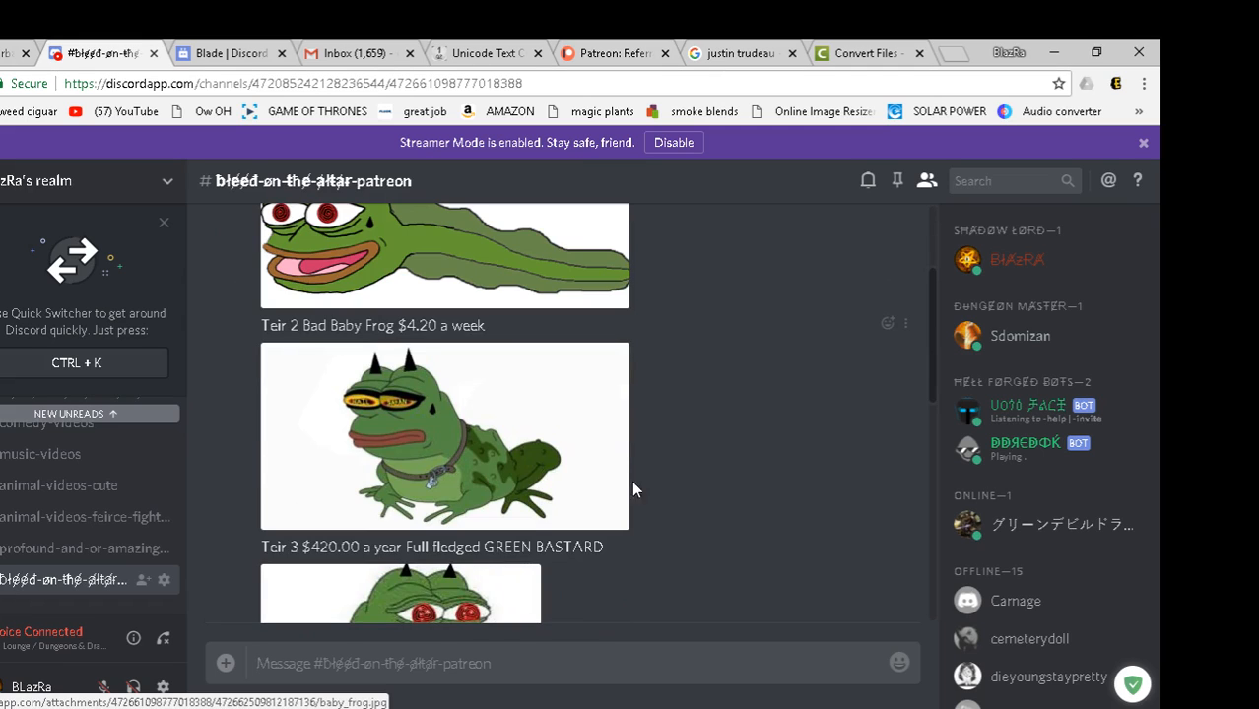
pyautogui.moveTo(670, 437)
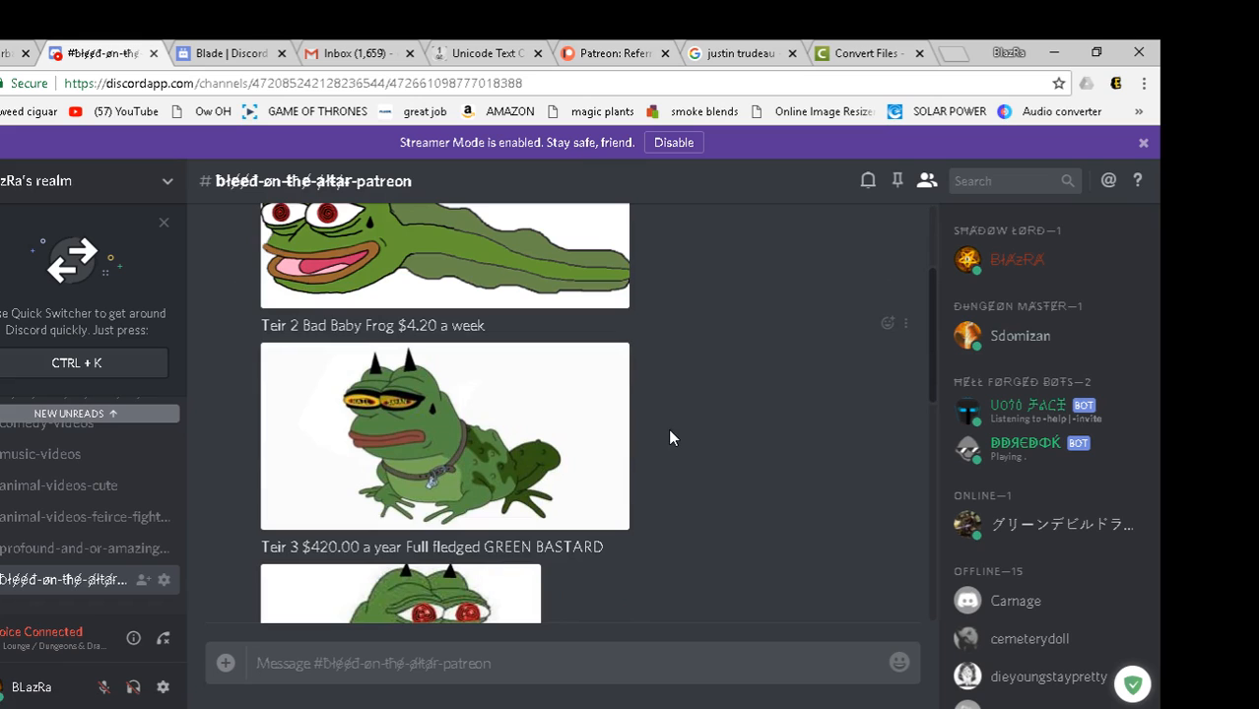
pyautogui.moveTo(666, 441)
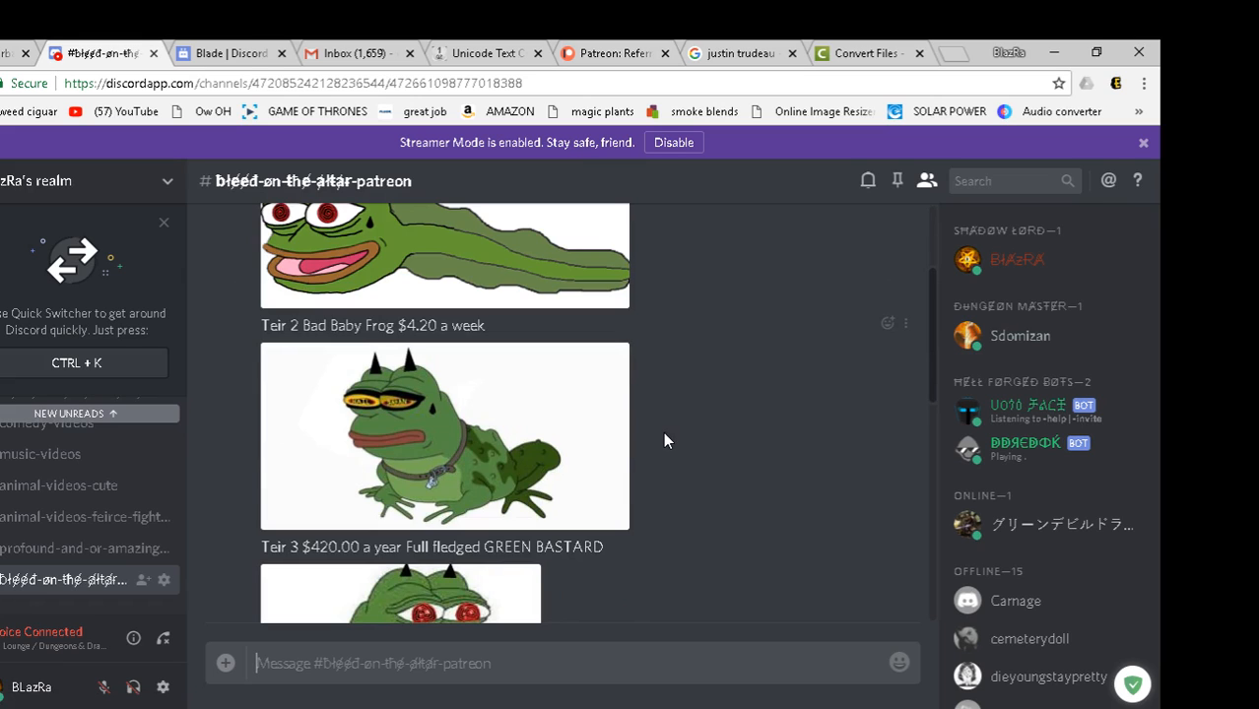
pyautogui.scroll(-3)
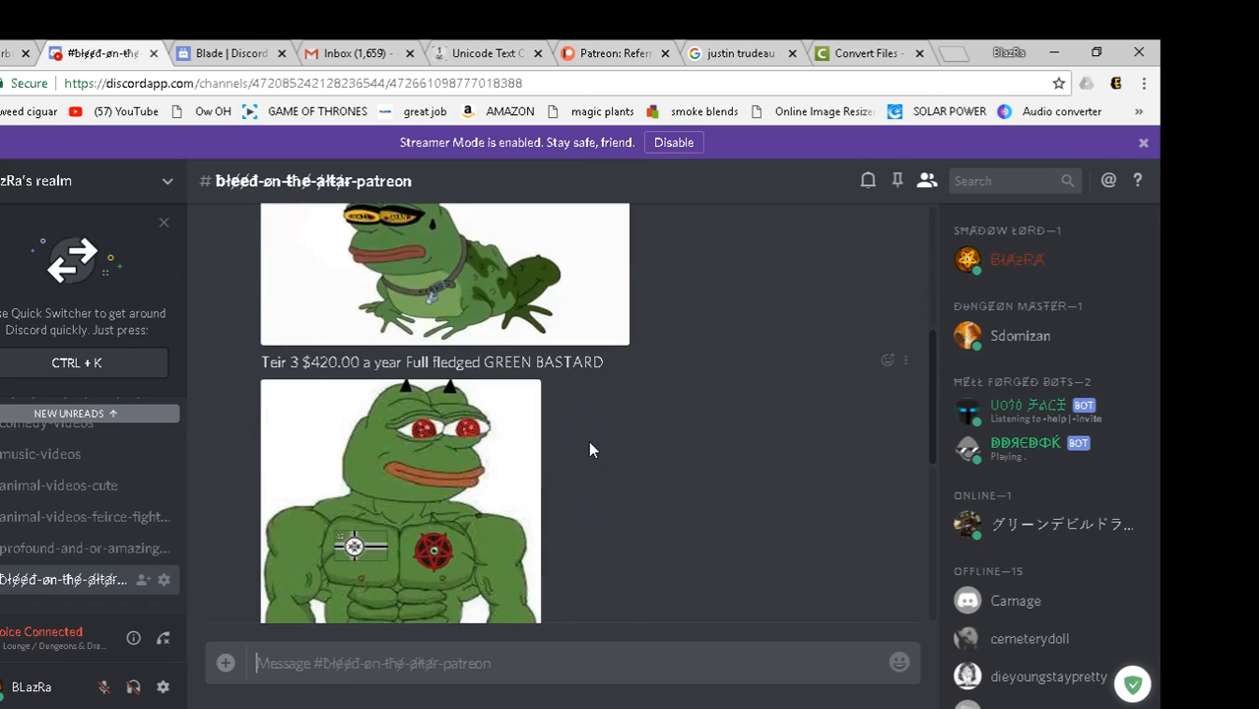
pyautogui.scroll(-3)
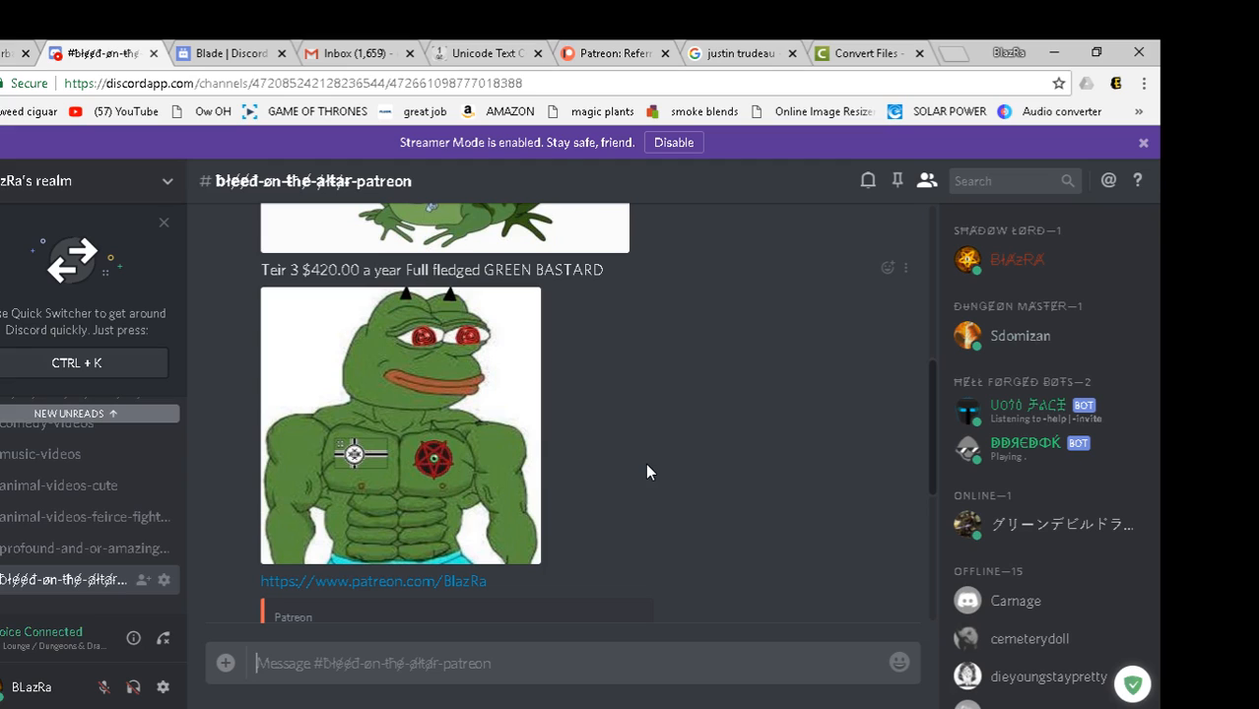
pyautogui.moveTo(631, 465)
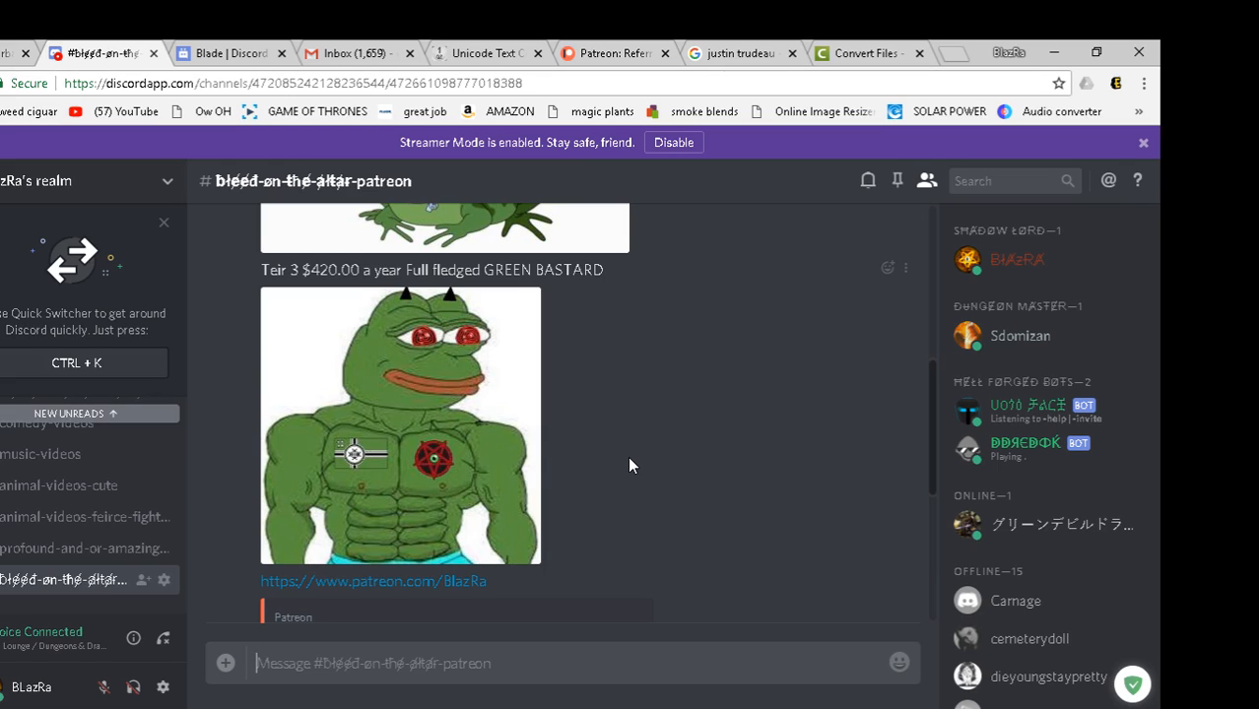
pyautogui.moveTo(575, 469)
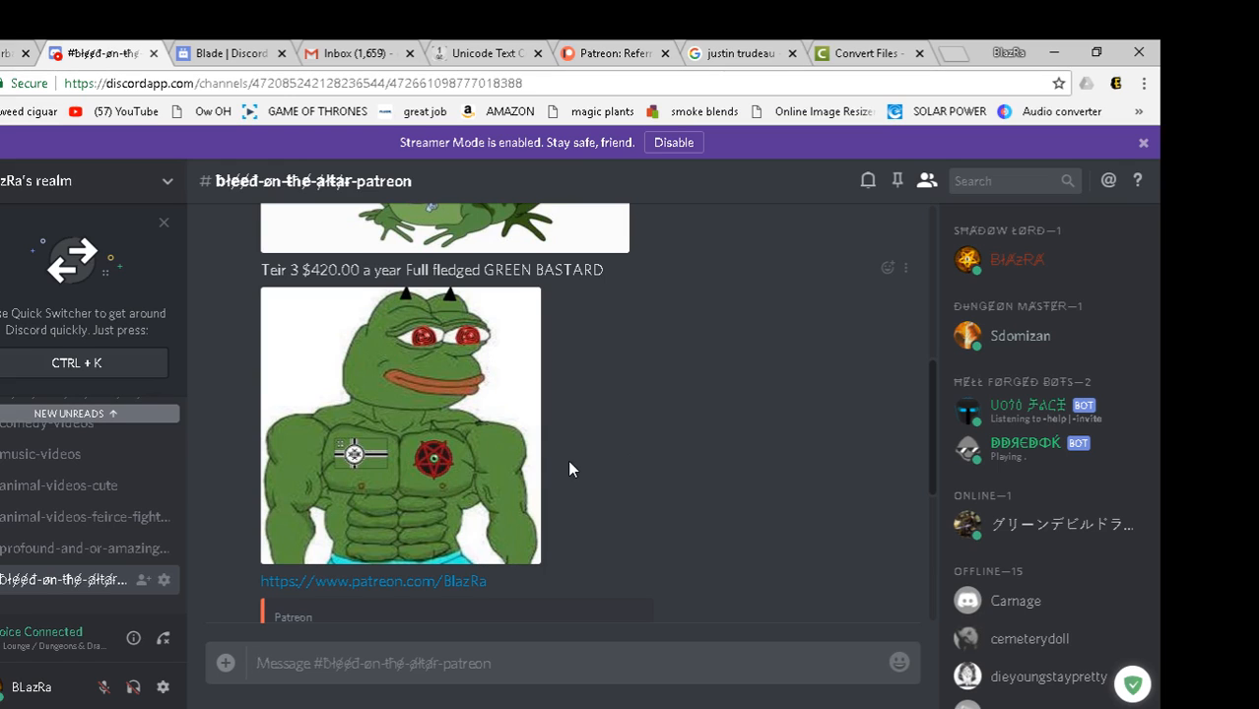
pyautogui.scroll(-3)
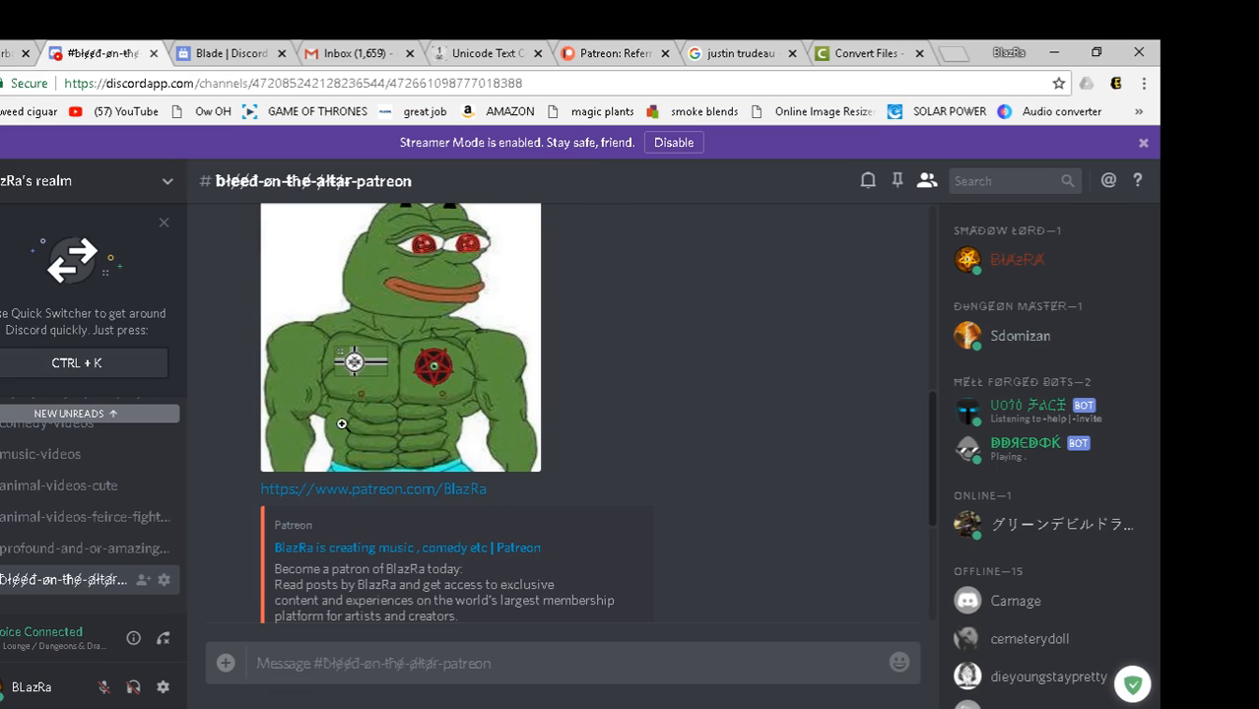
pyautogui.moveTo(211, 567)
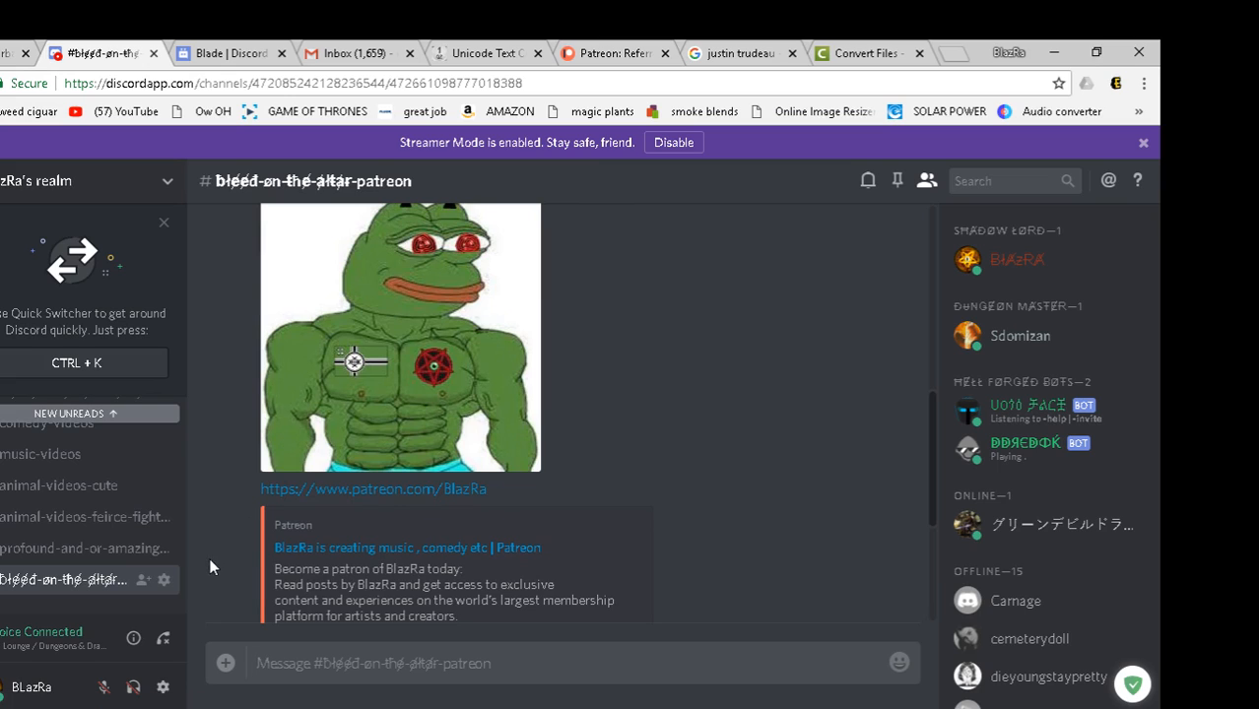
pyautogui.scroll(-3)
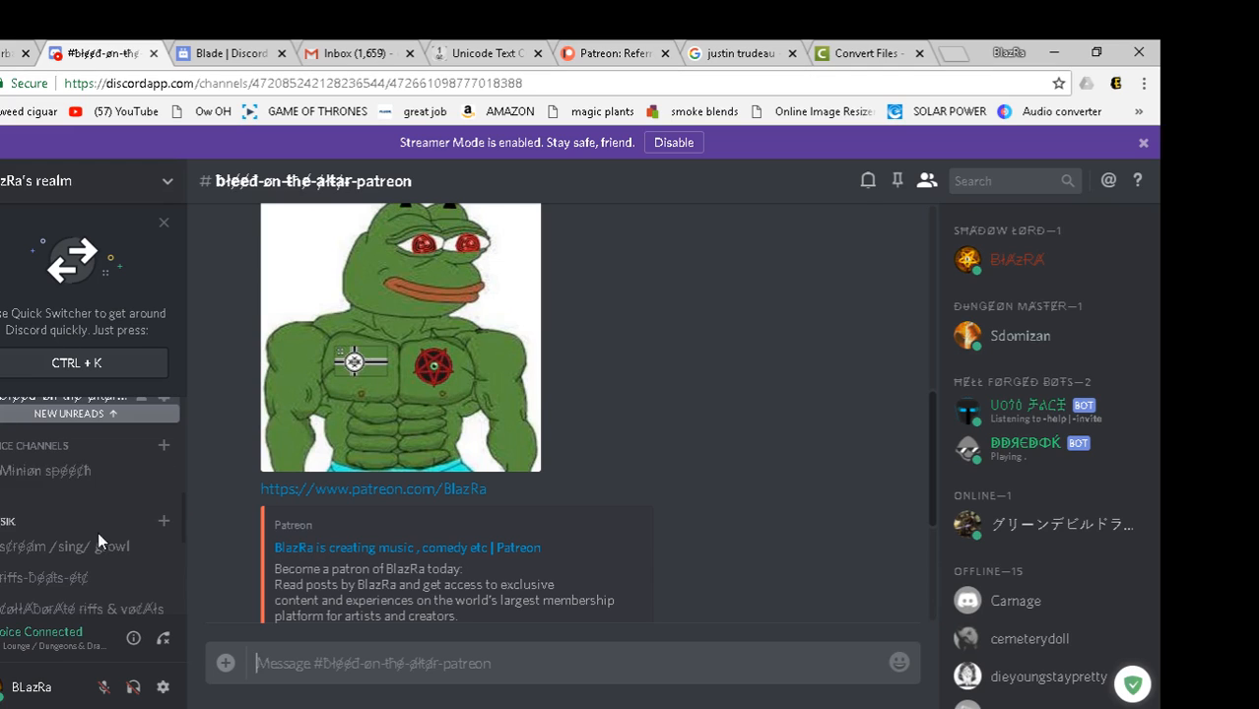
pyautogui.scroll(-3)
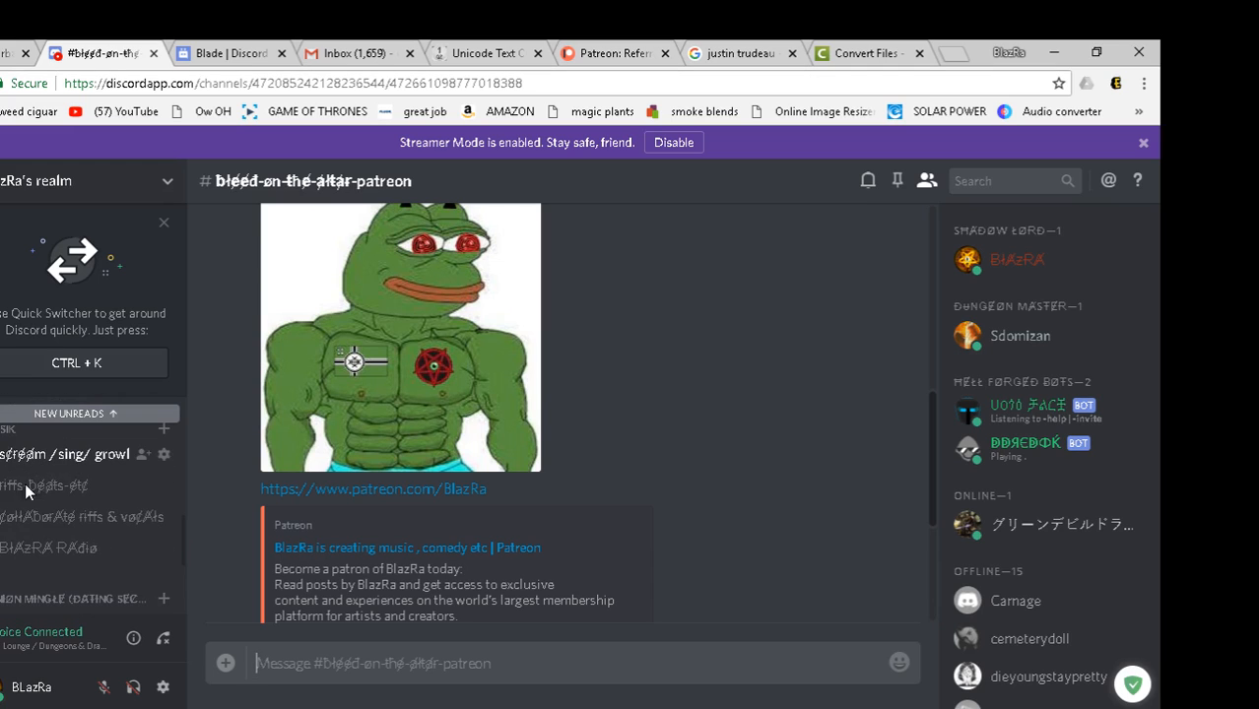
pyautogui.moveTo(63, 531)
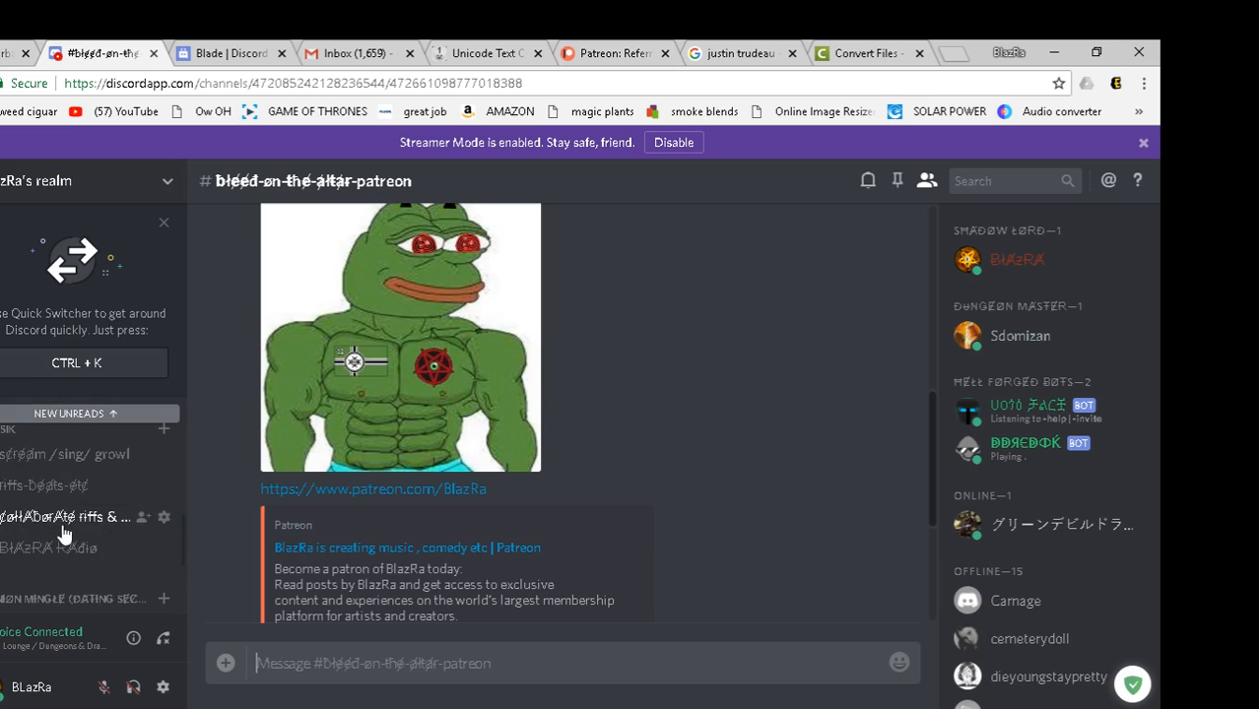
pyautogui.scroll(-3)
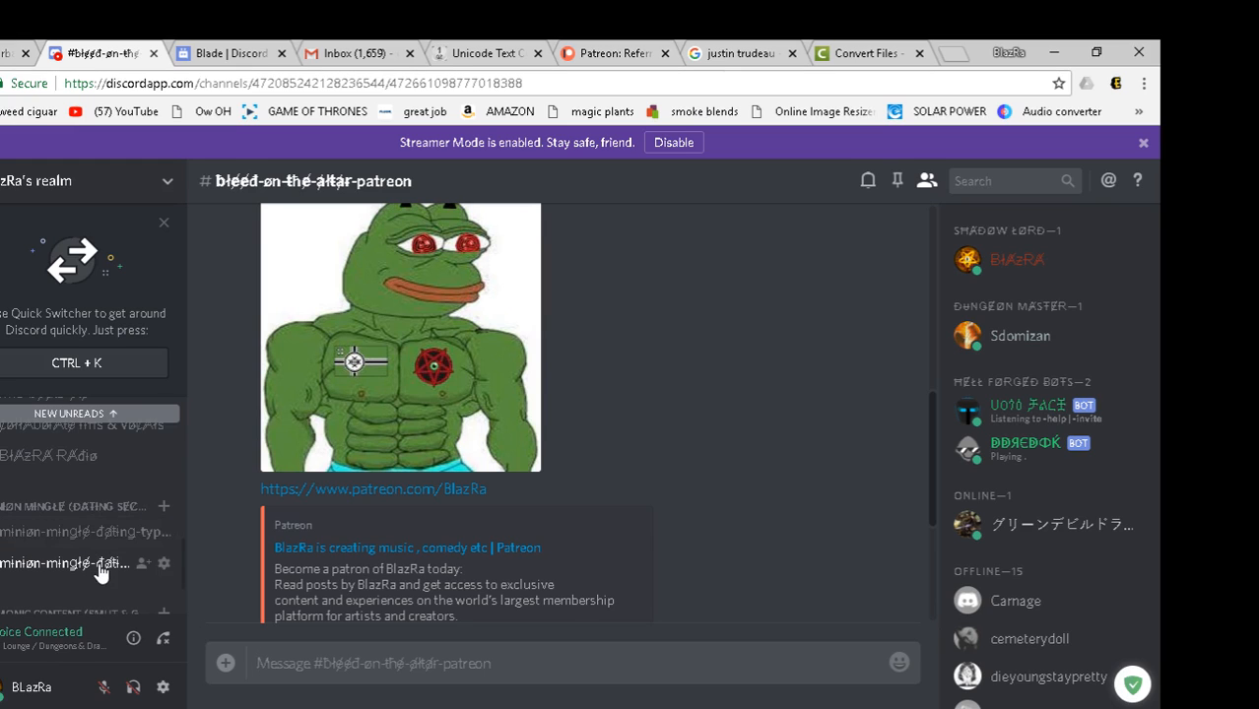
pyautogui.scroll(-3)
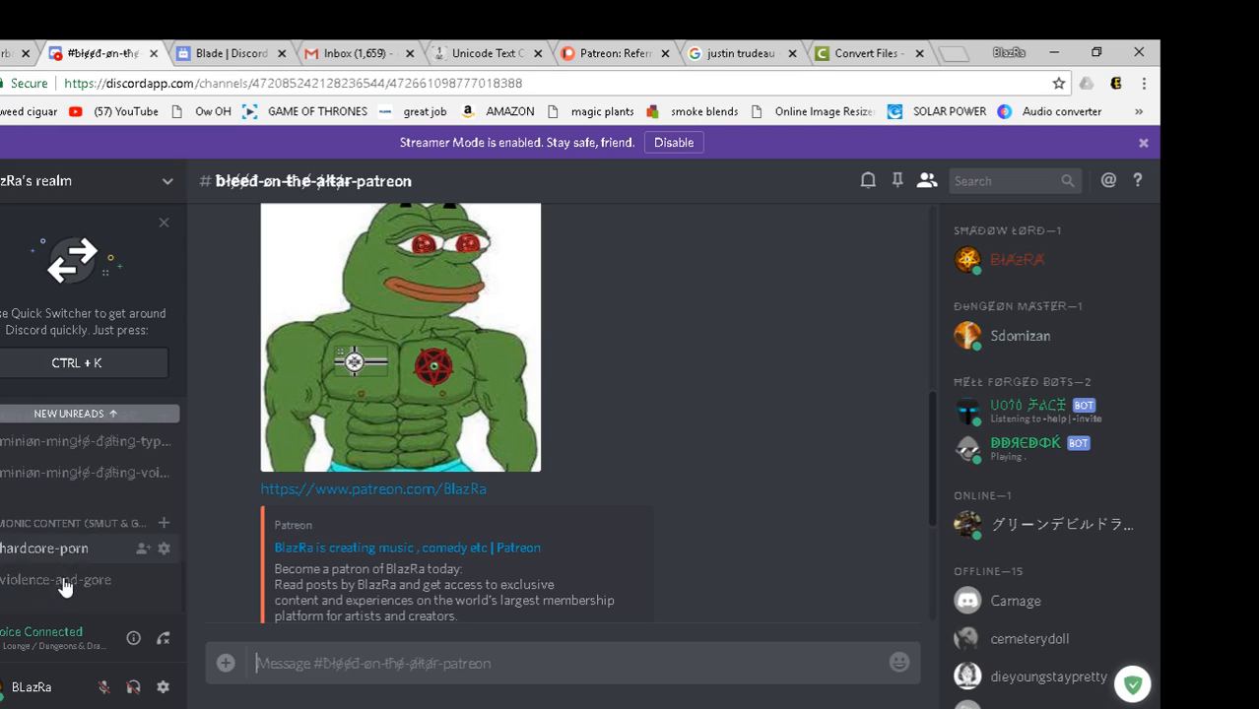
pyautogui.moveTo(122, 591)
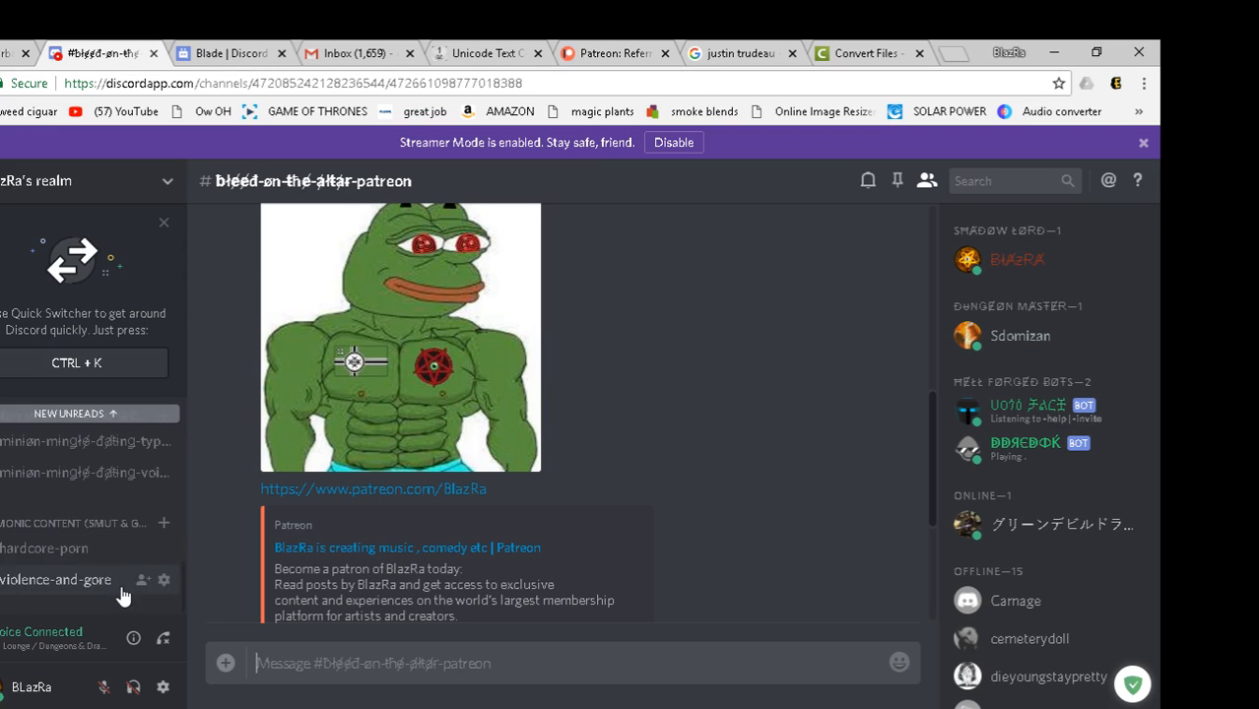
pyautogui.moveTo(104, 561)
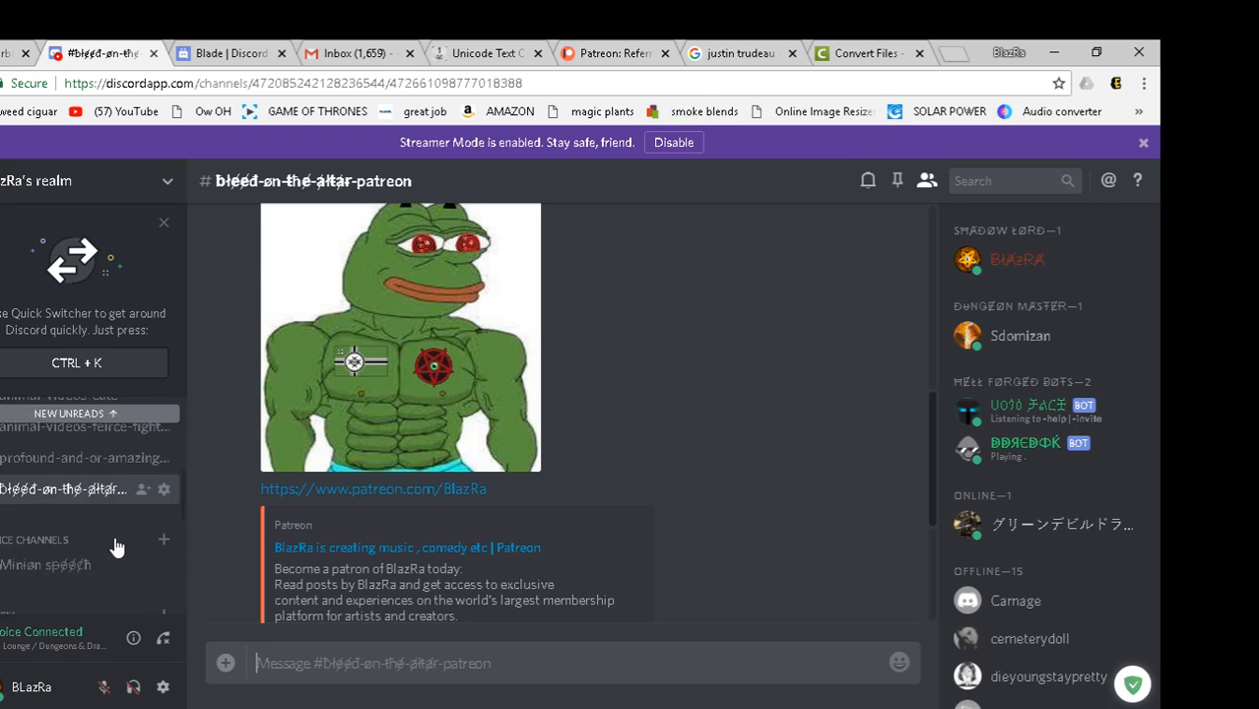
pyautogui.scroll(3)
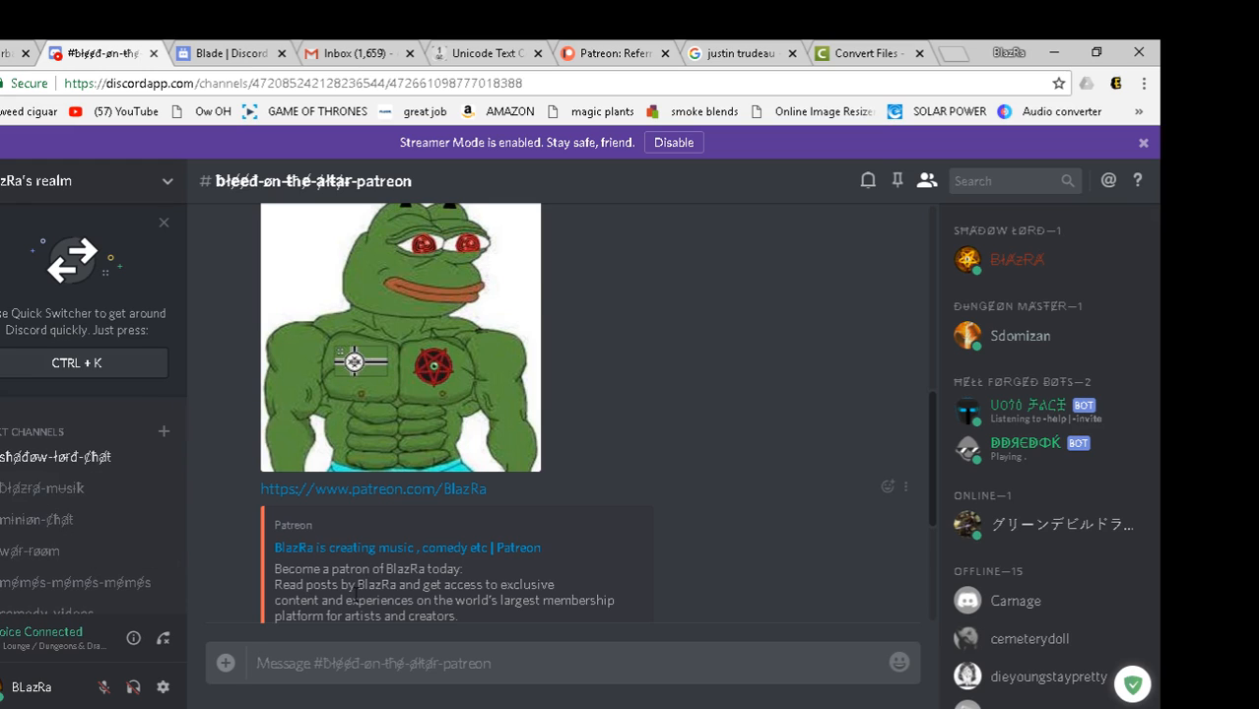
pyautogui.scroll(-3)
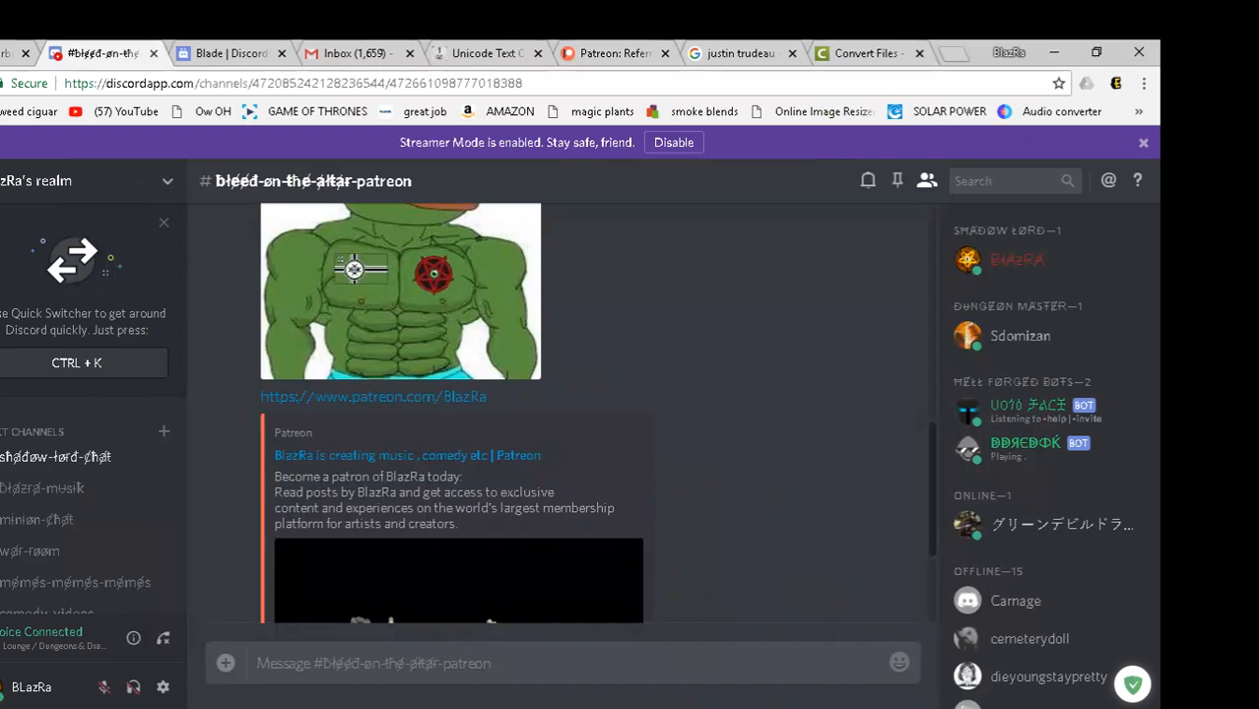
pyautogui.moveTo(36, 488)
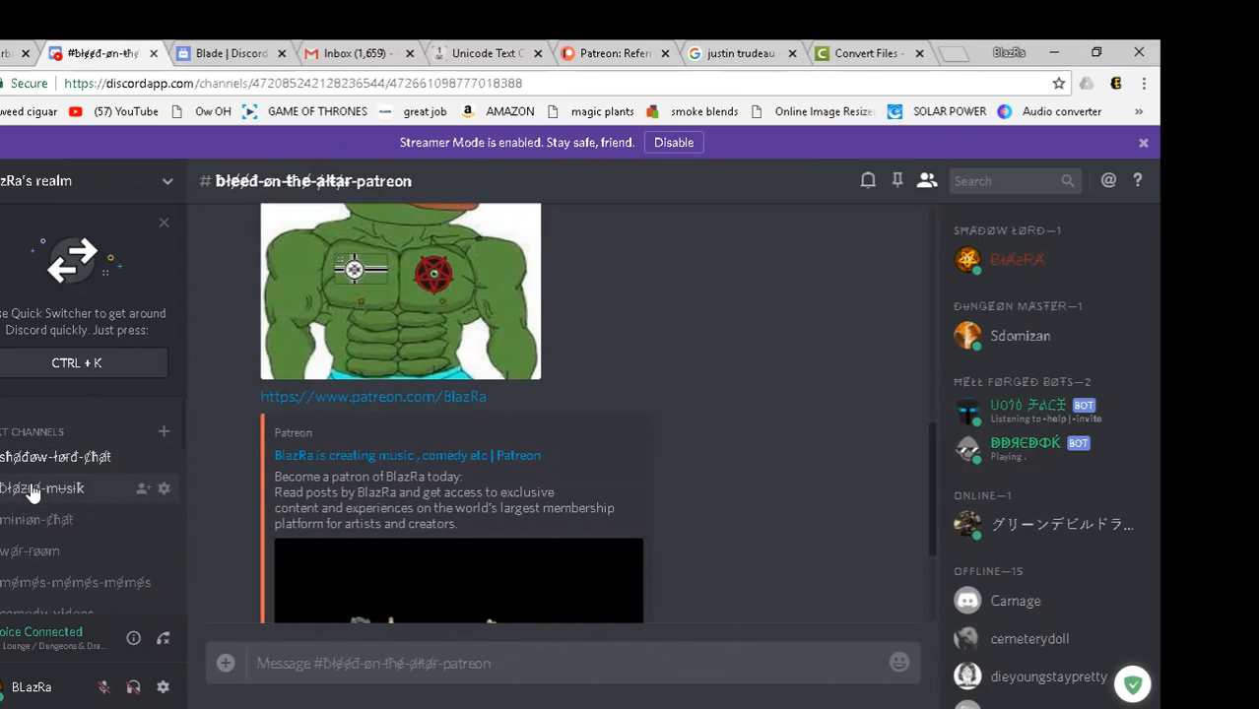
# - Return to minion-chat and scroll down its posts to the dark golden portrait image
pyautogui.click(41, 520)
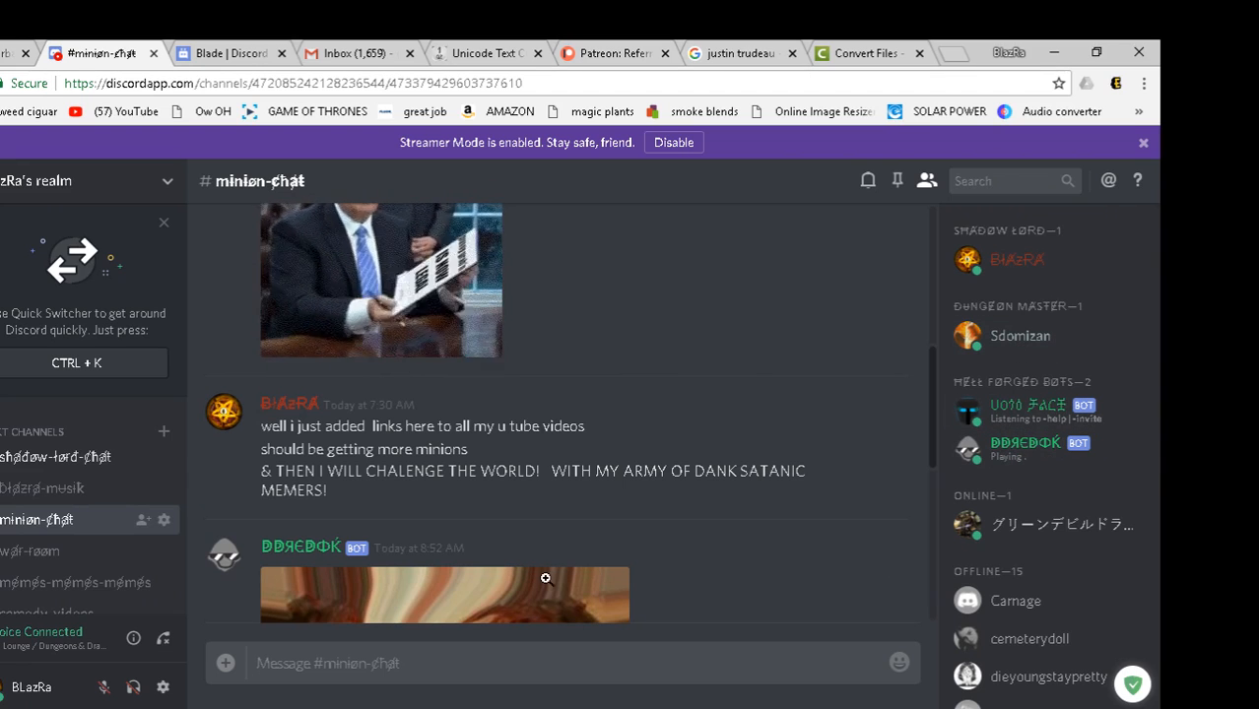
pyautogui.scroll(-3)
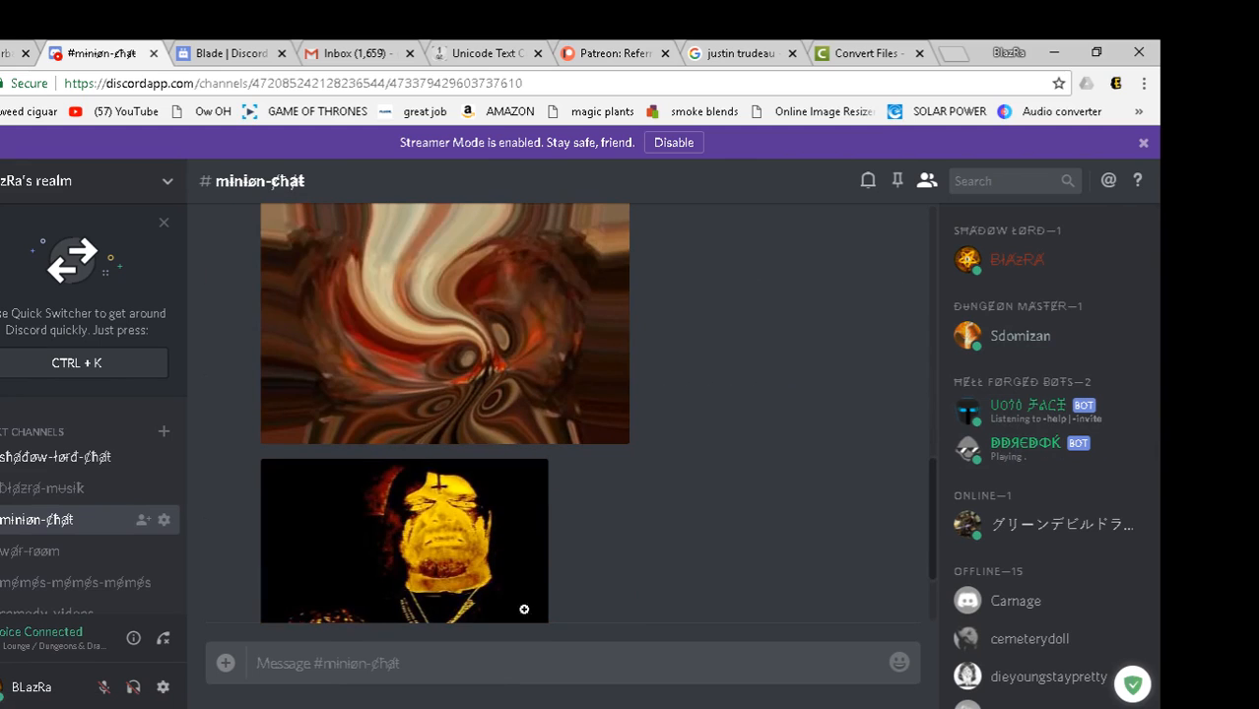
pyautogui.scroll(-3)
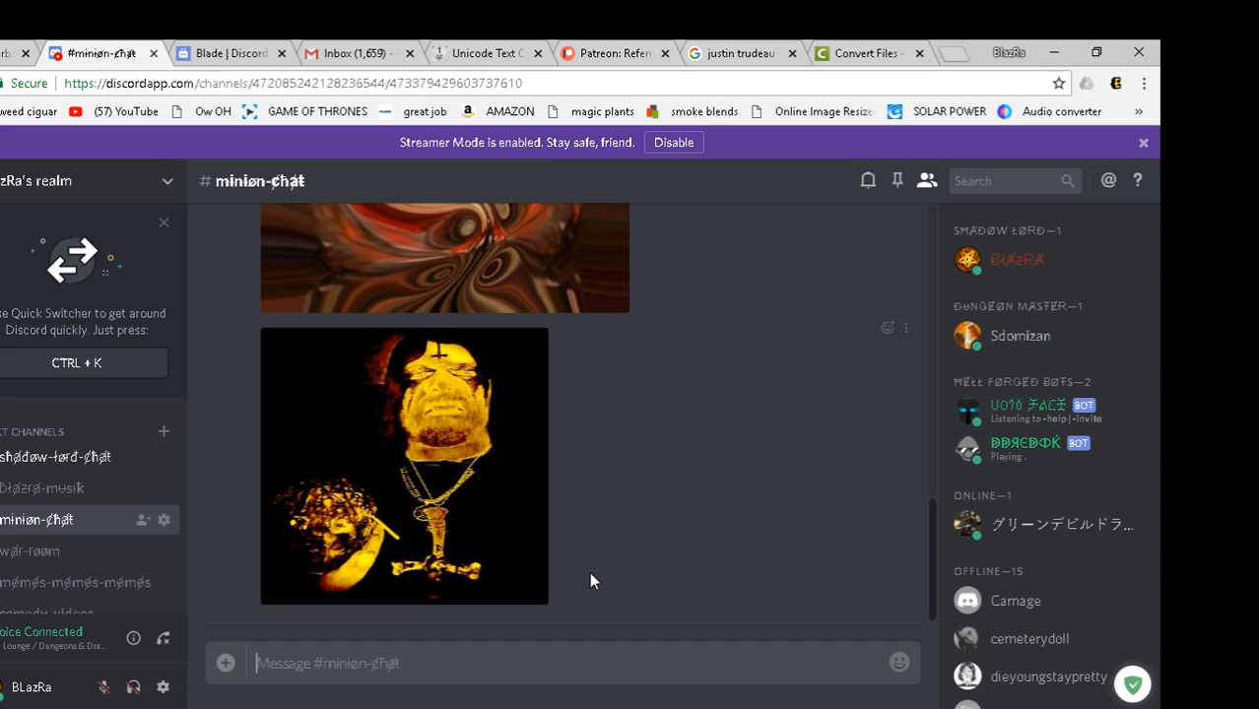
pyautogui.moveTo(575, 585)
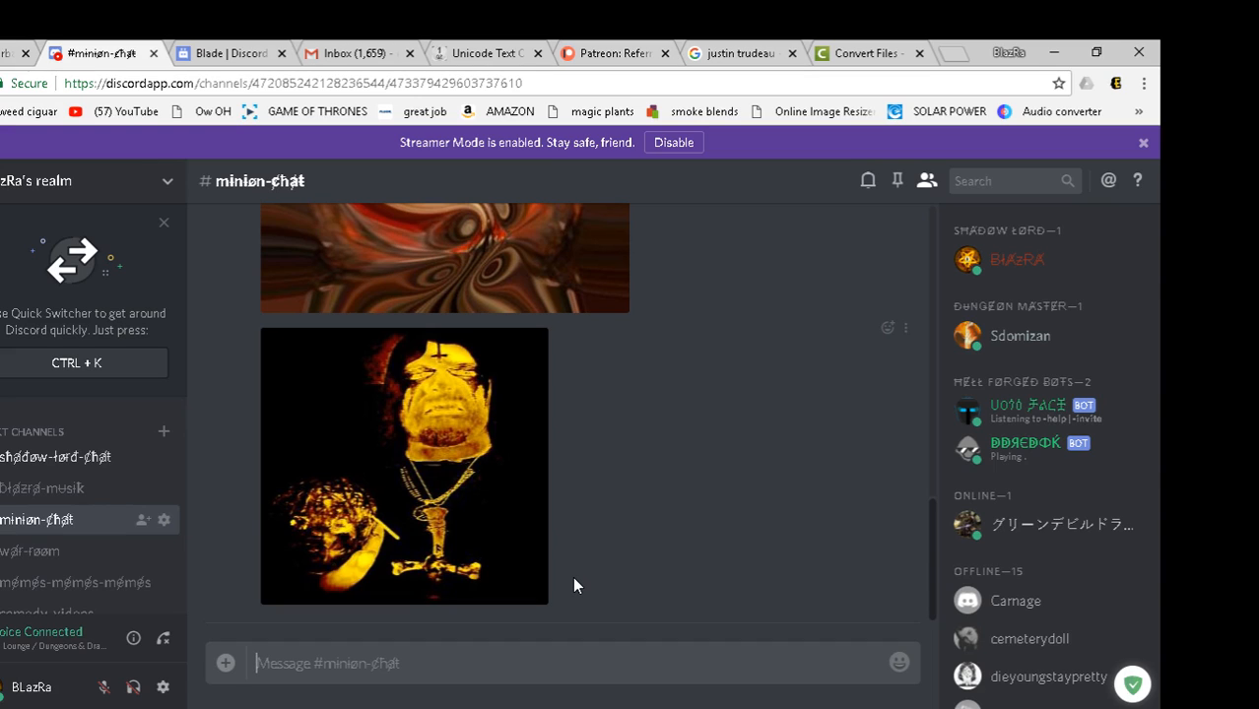
pyautogui.moveTo(556, 601)
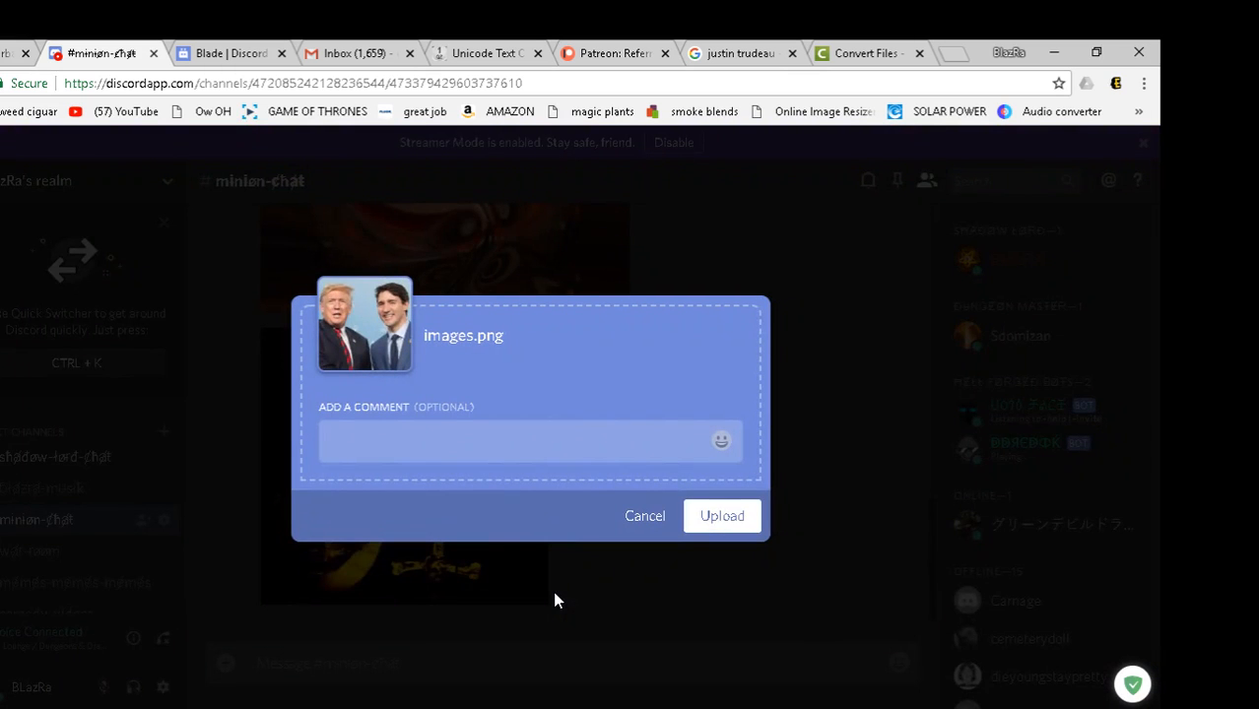
# - Upload images.png to minion-chat with the comment .clown
pyautogui.click(493, 441)
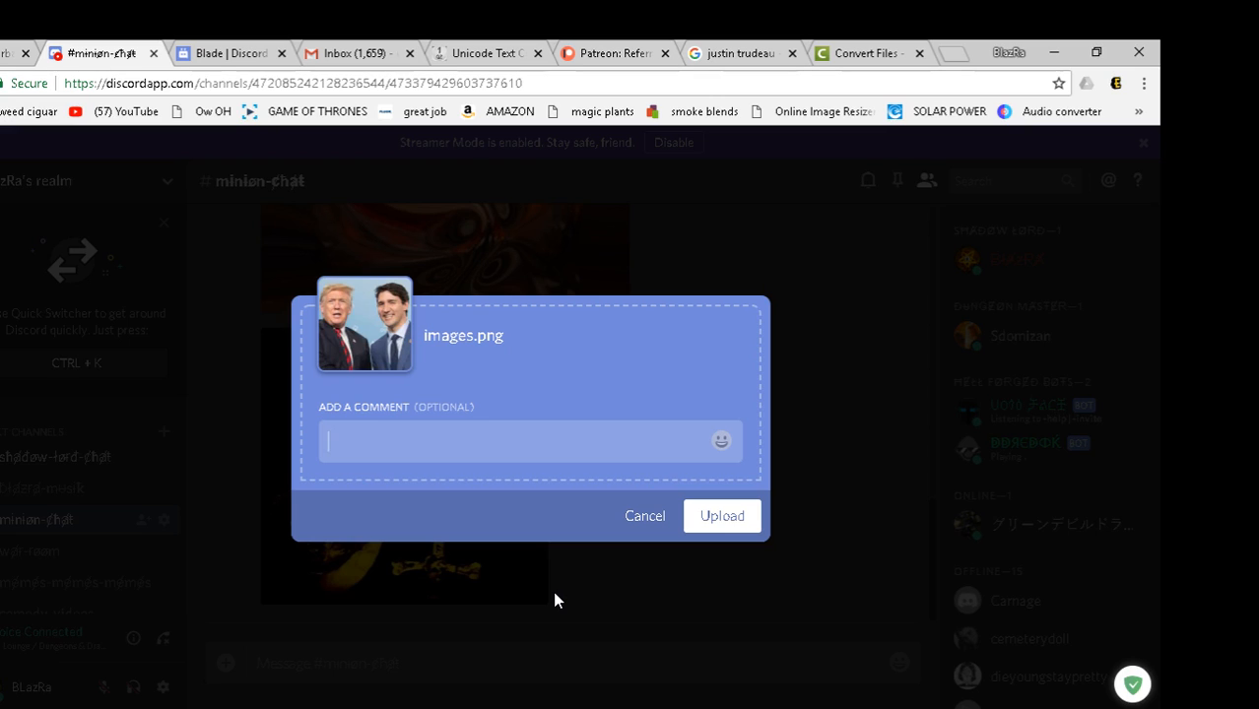
pyautogui.write('.down')
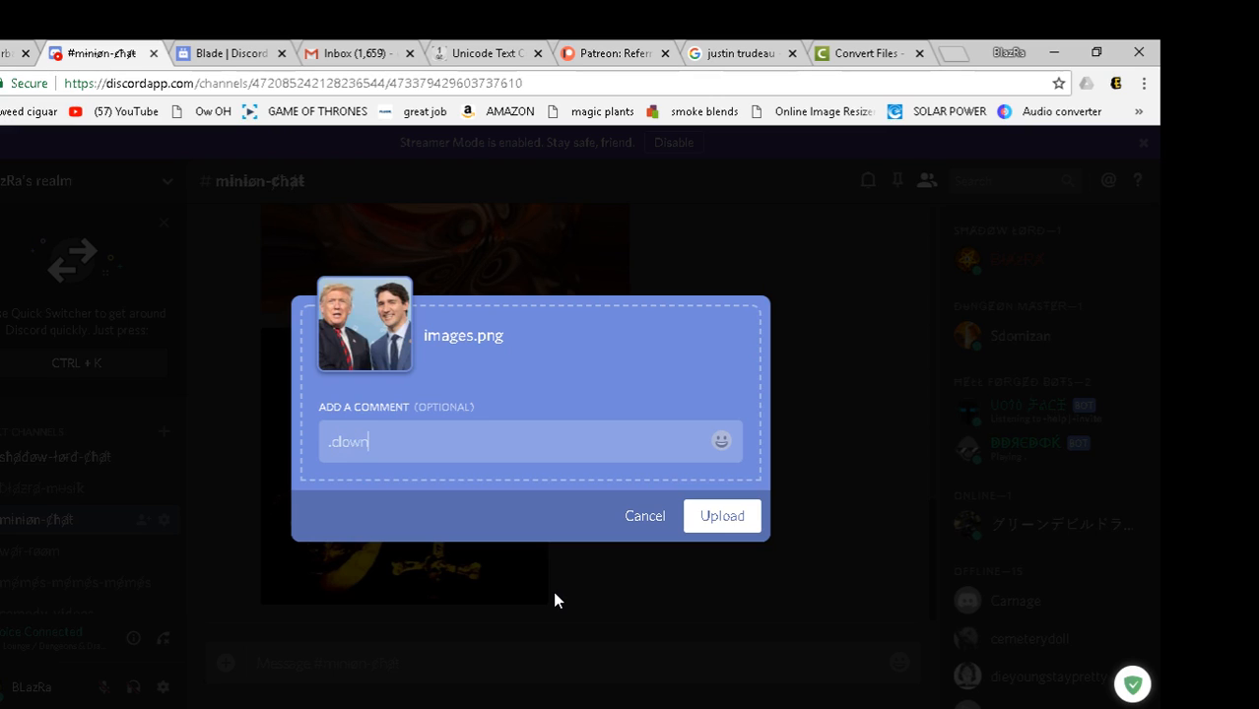
pyautogui.click(721, 516)
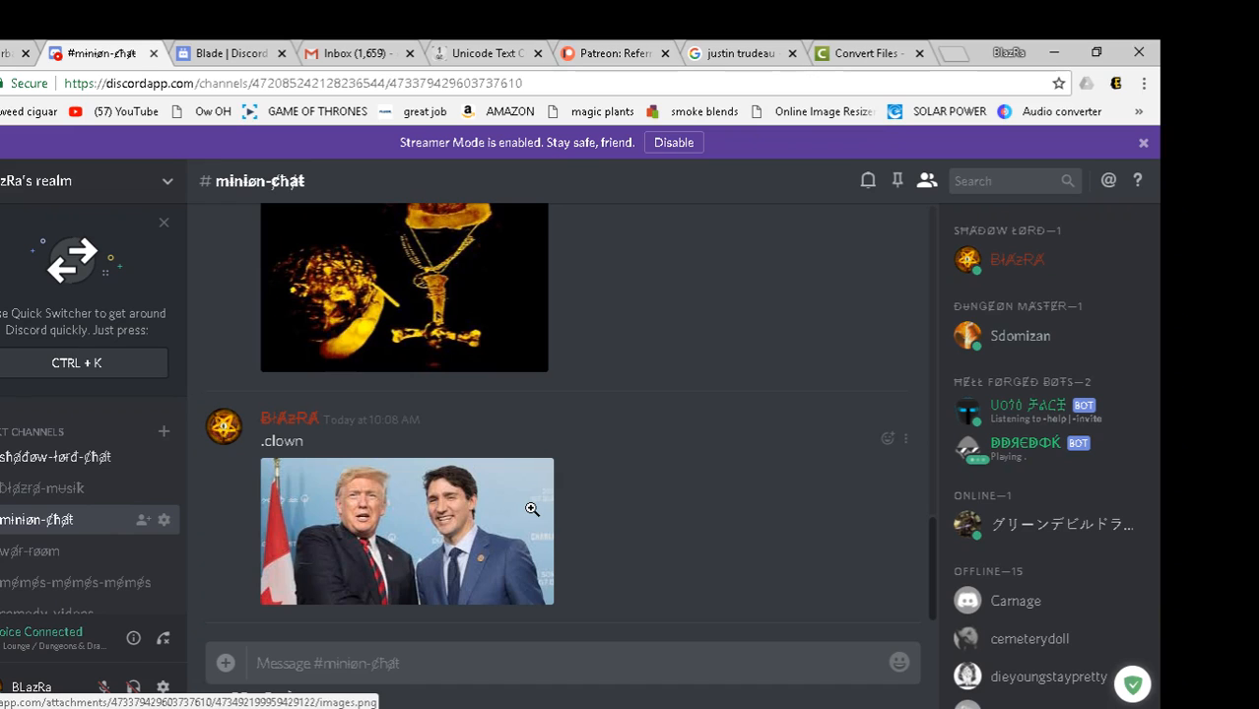
# - Scroll down to the bot's reply showing the photo edited with a clown nose
pyautogui.scroll(-3)
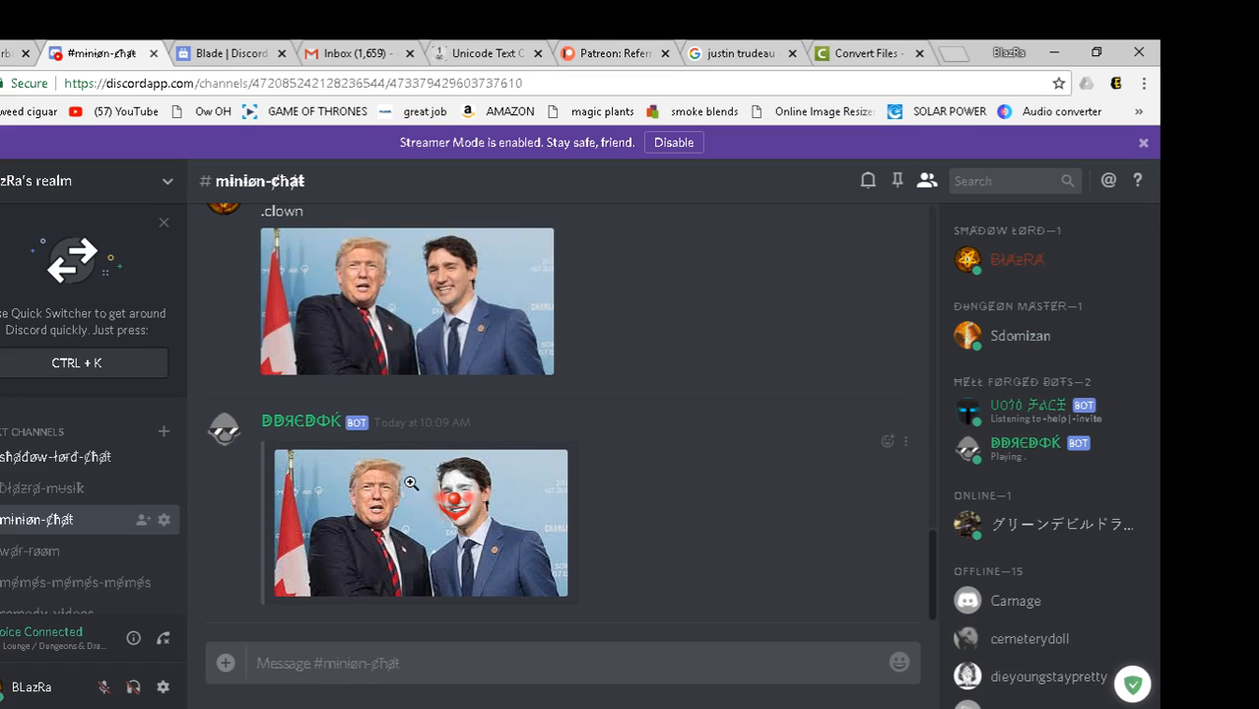
pyautogui.moveTo(470, 544)
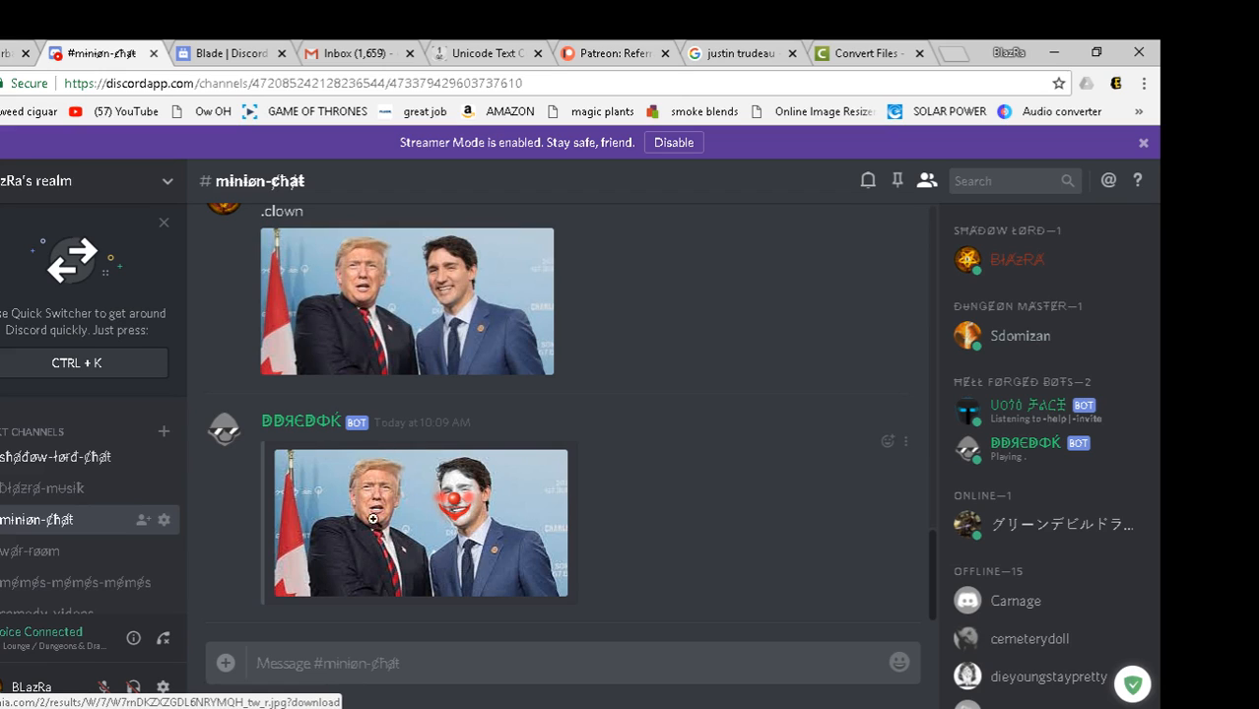
pyautogui.moveTo(461, 473)
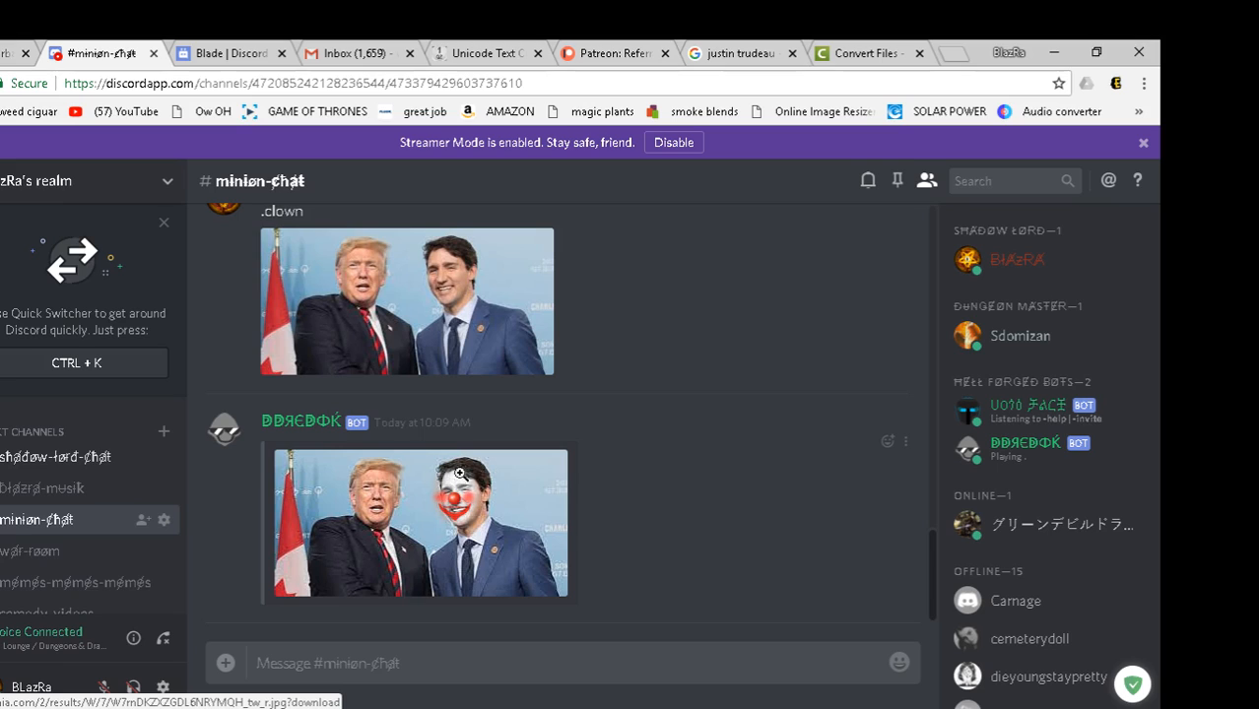
pyautogui.moveTo(465, 572)
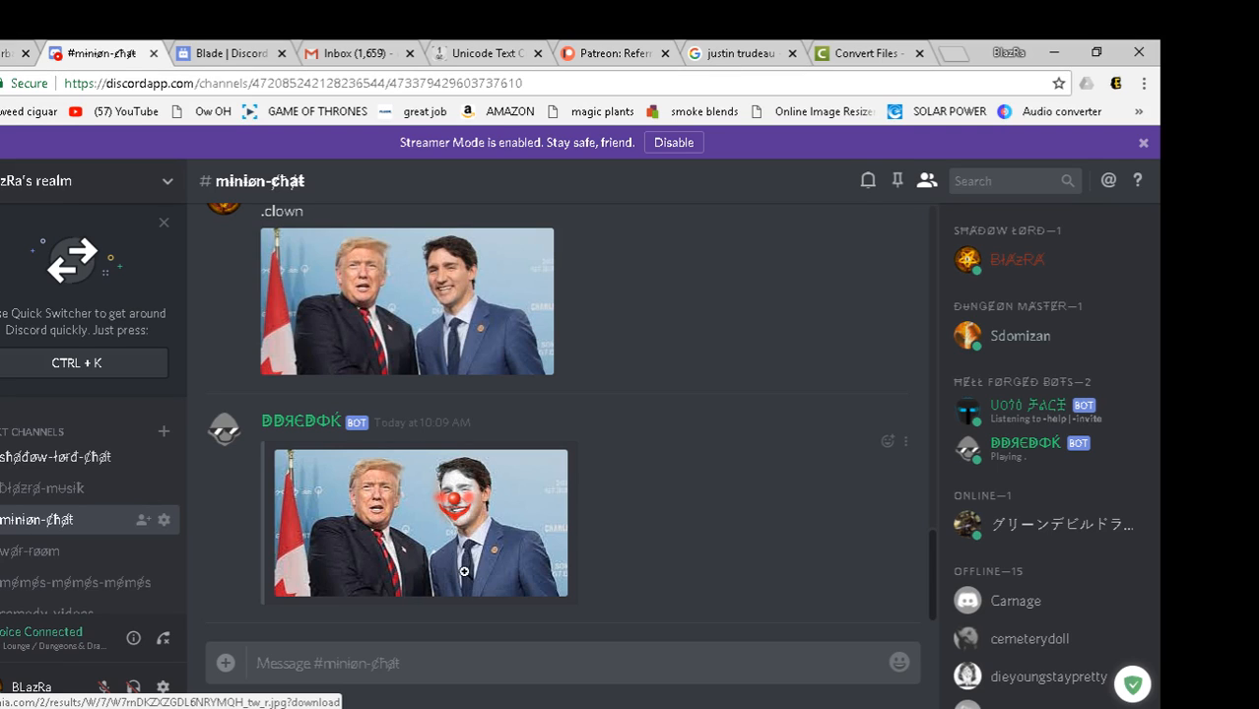
pyautogui.moveTo(477, 575)
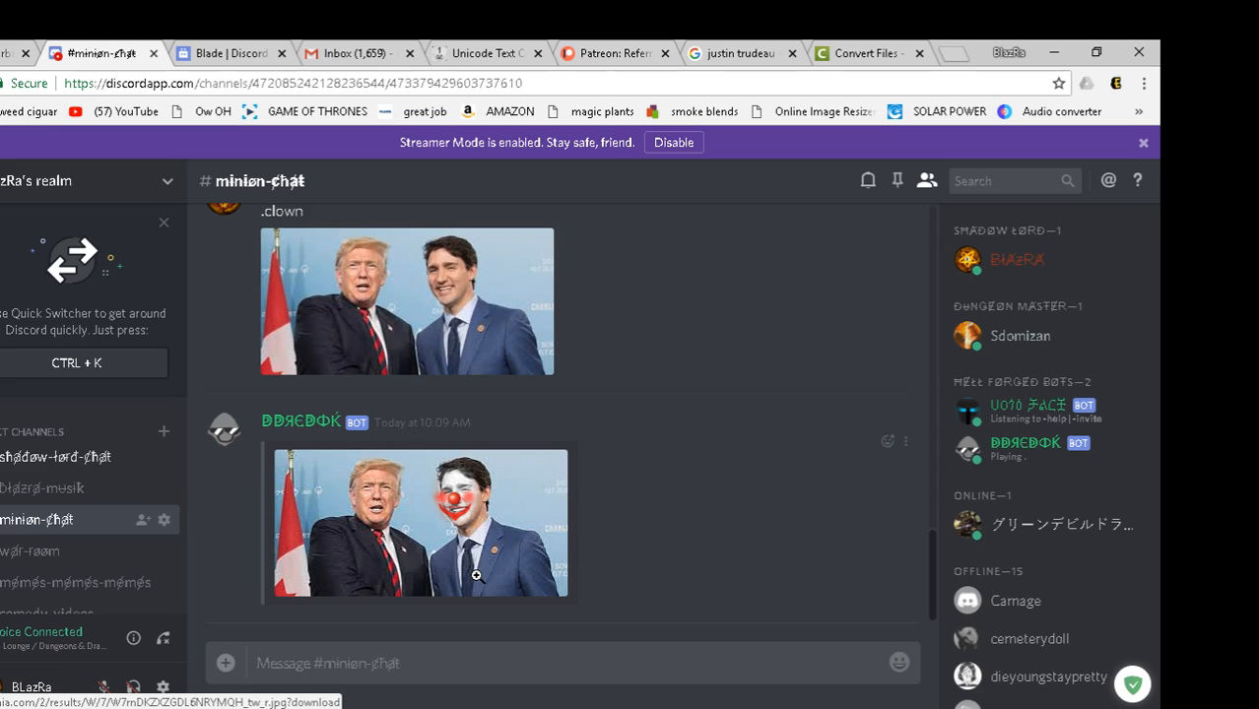
pyautogui.moveTo(469, 579)
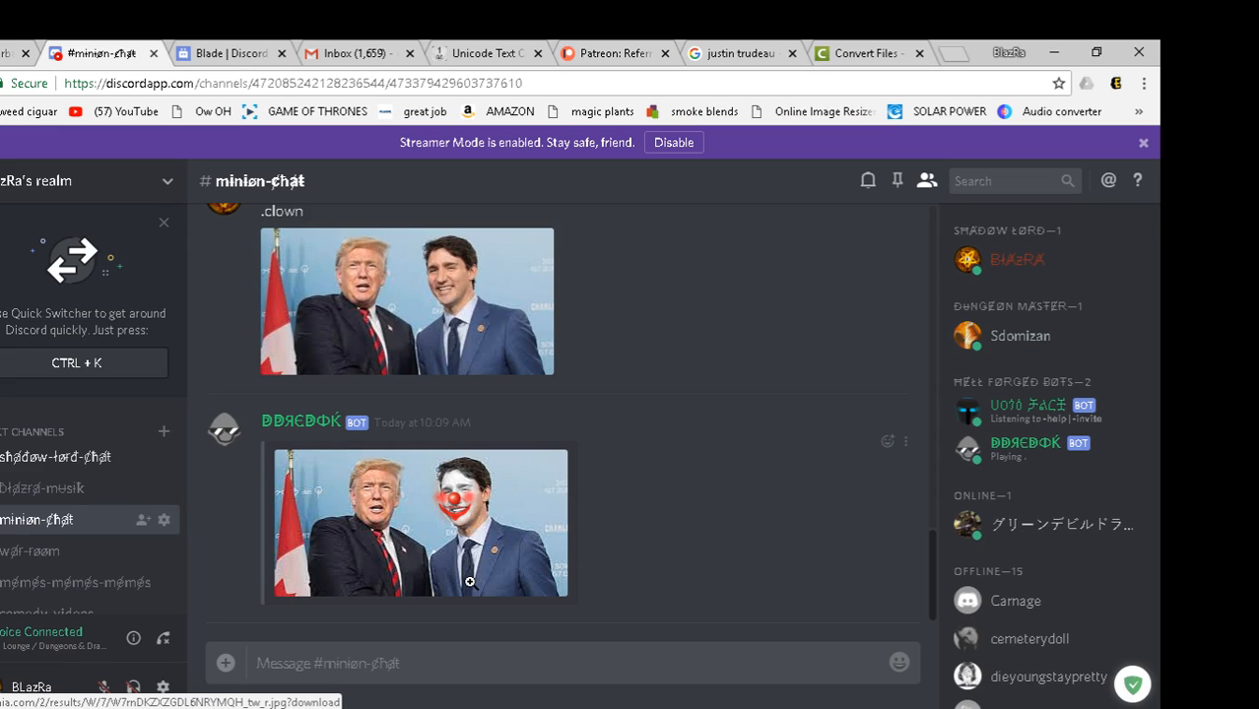